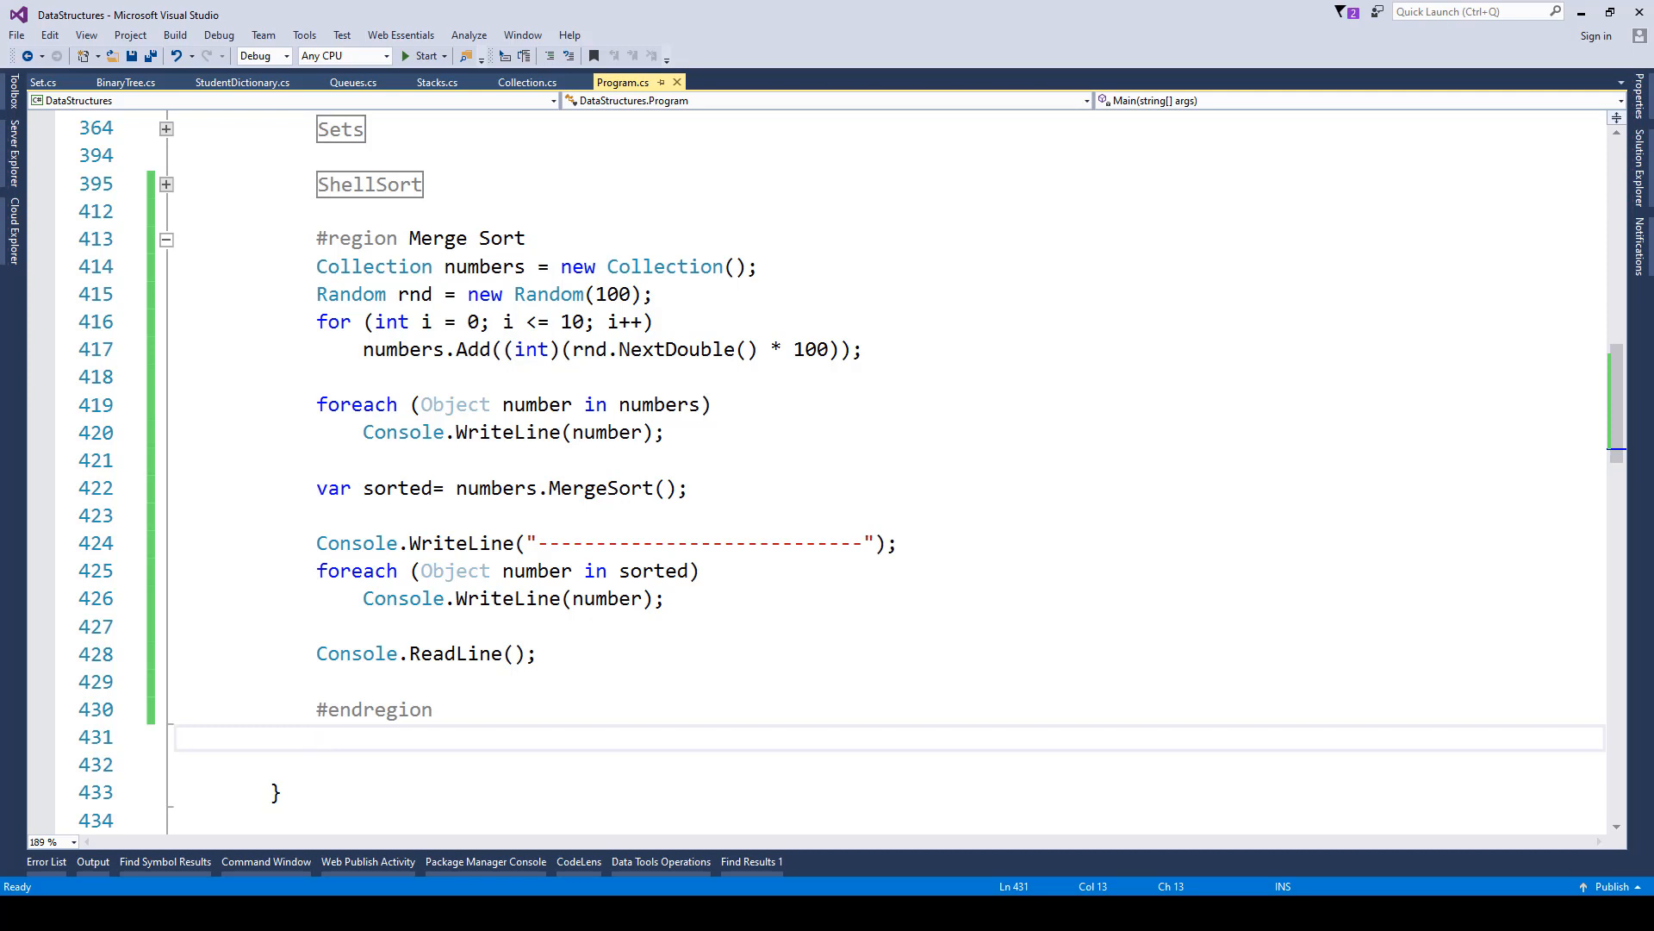
Switch from Program.cs to Collection.cs to bring the MergeSort method into view
click(318, 736)
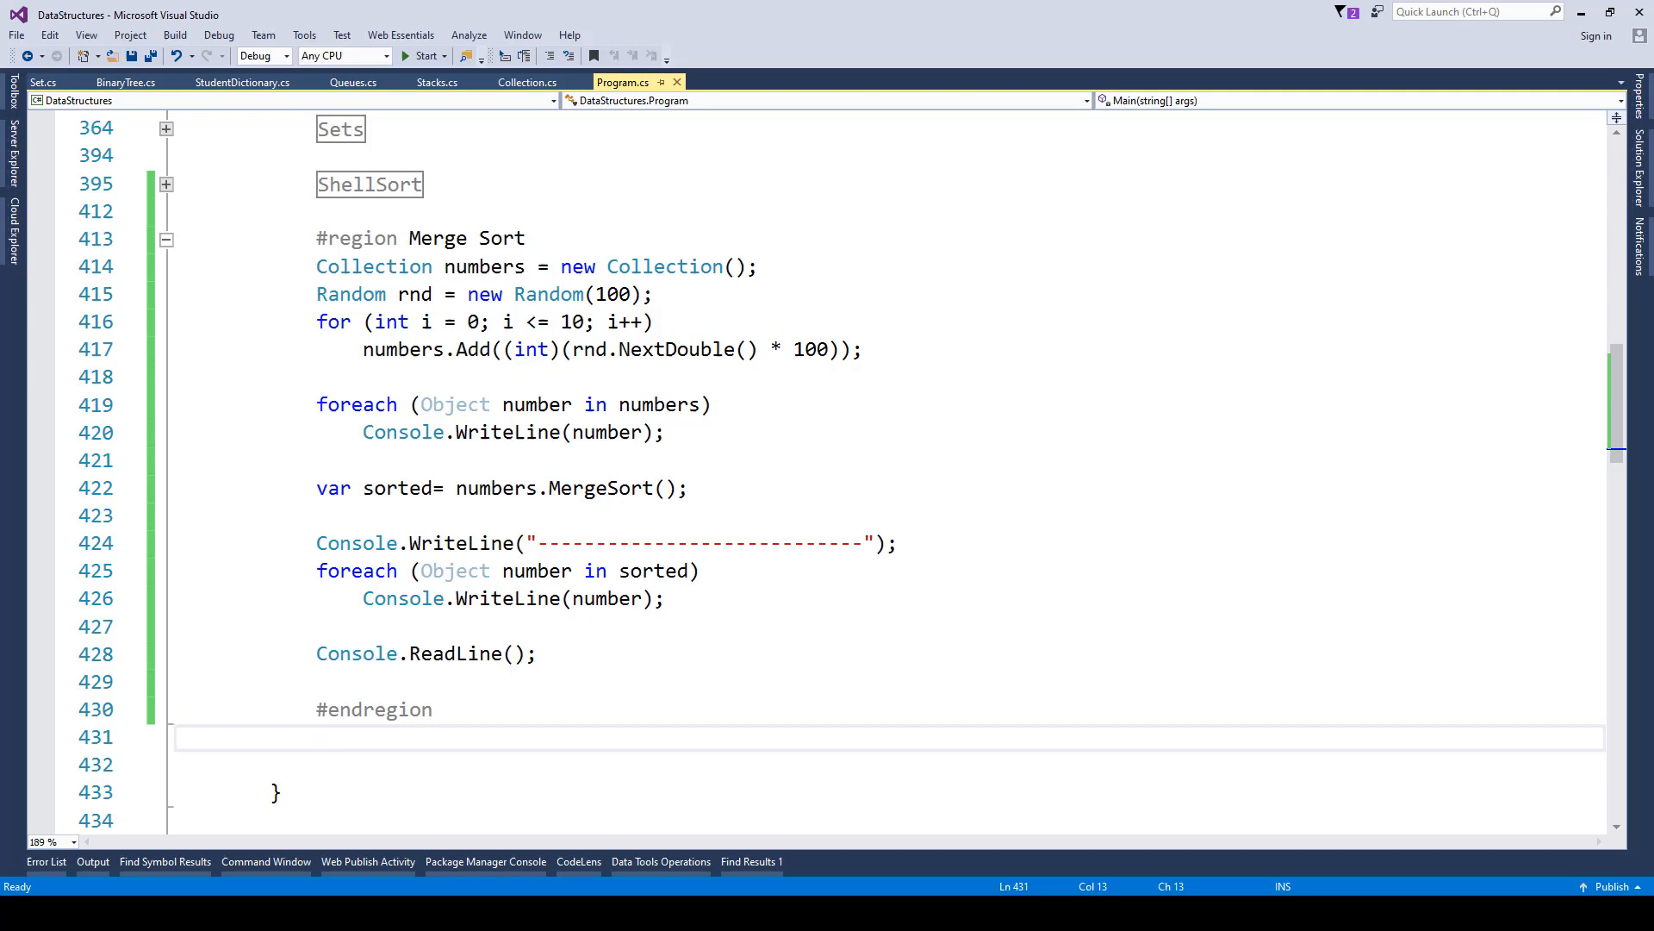
click(317, 736)
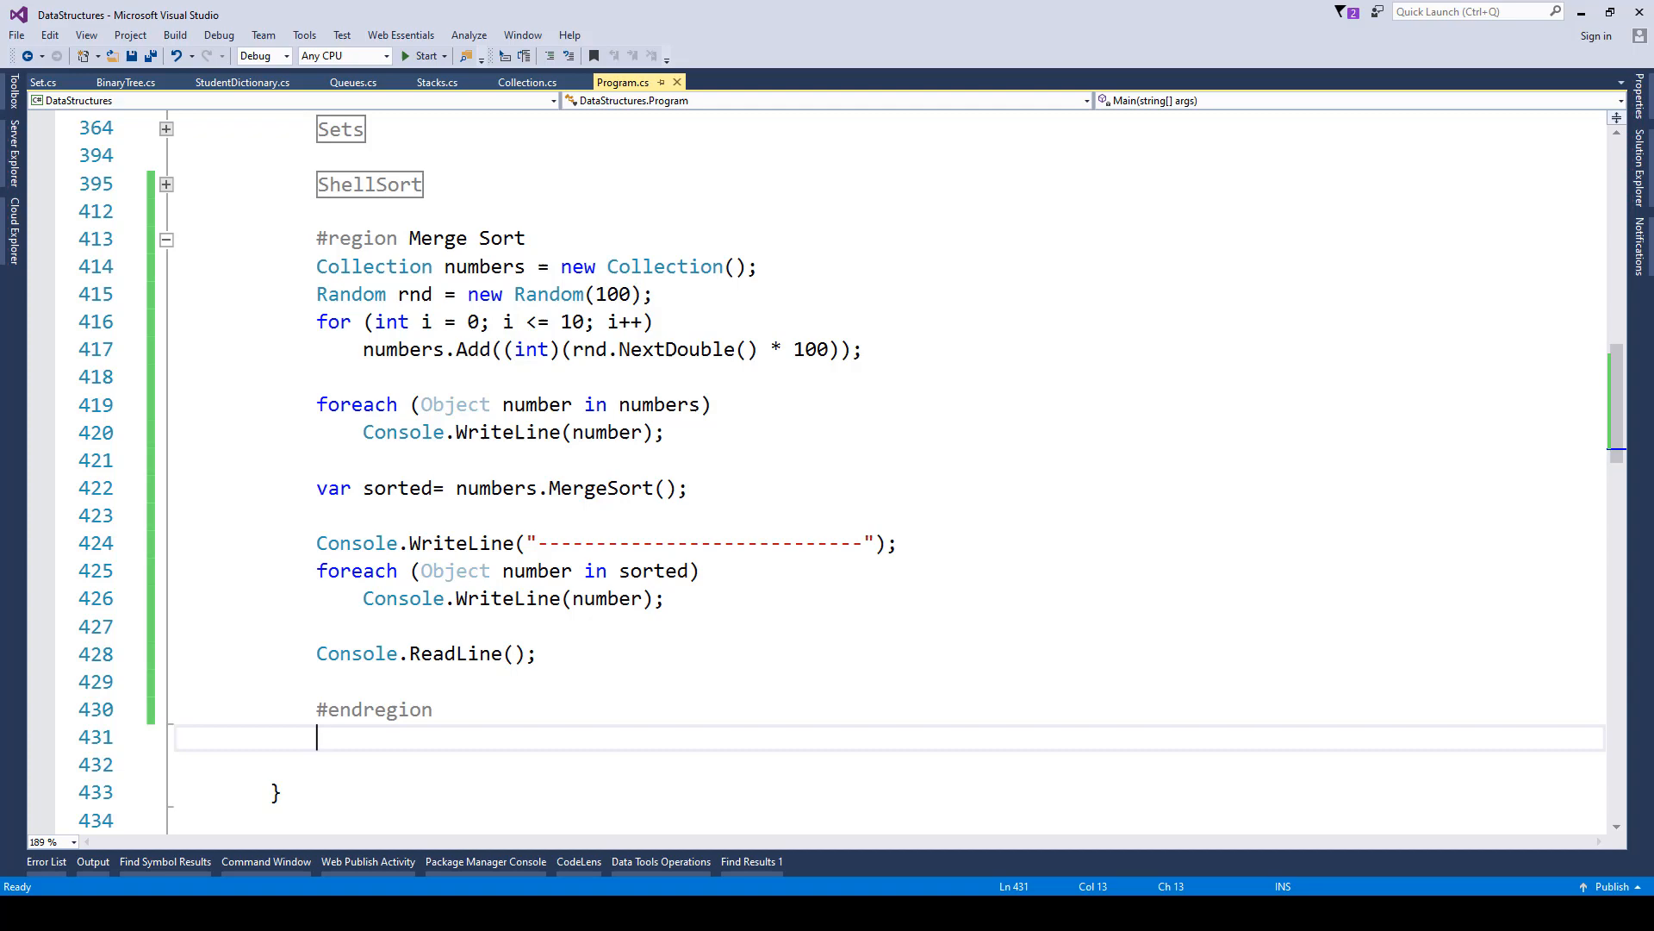
click(560, 488)
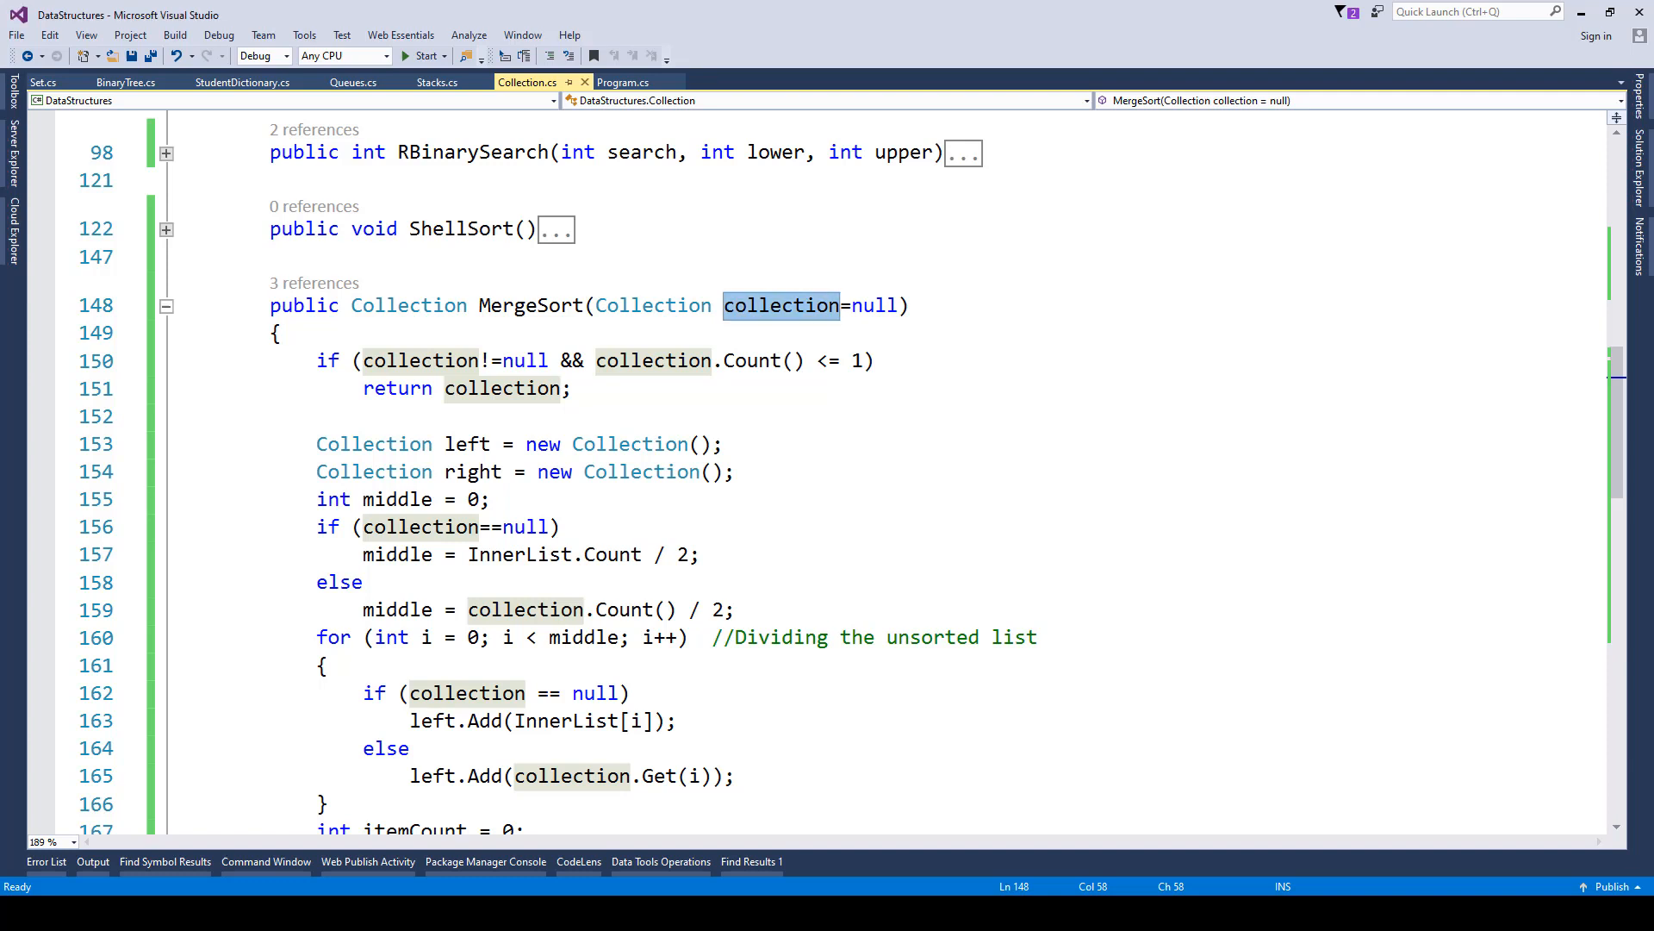
click(345, 443)
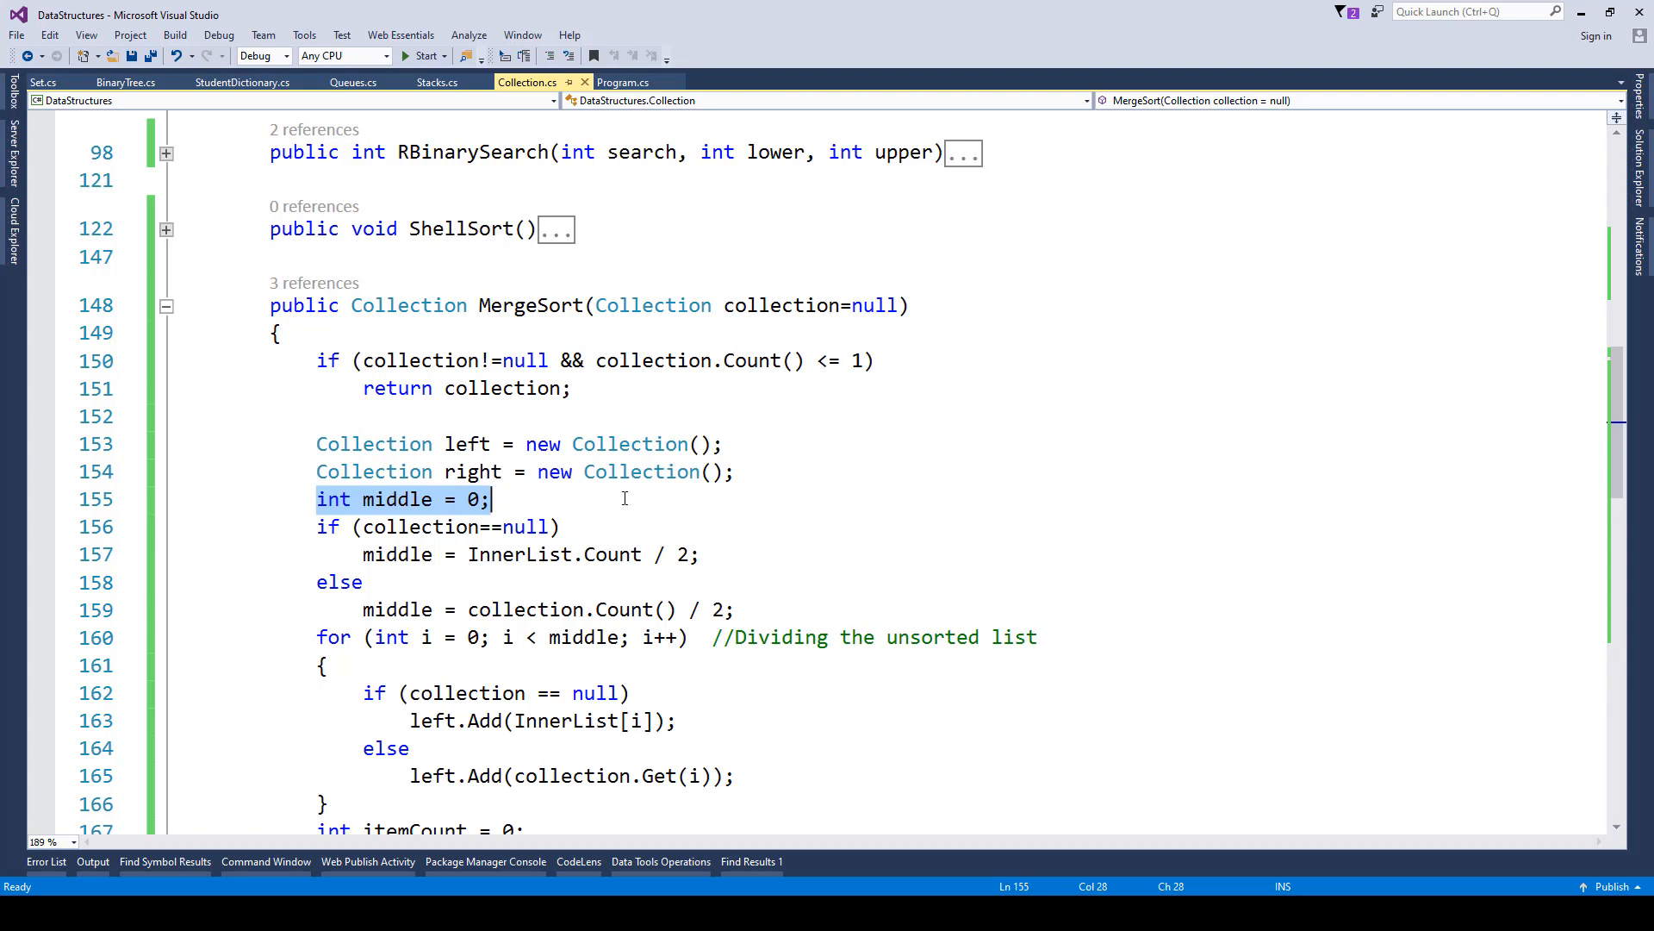
click(739, 553)
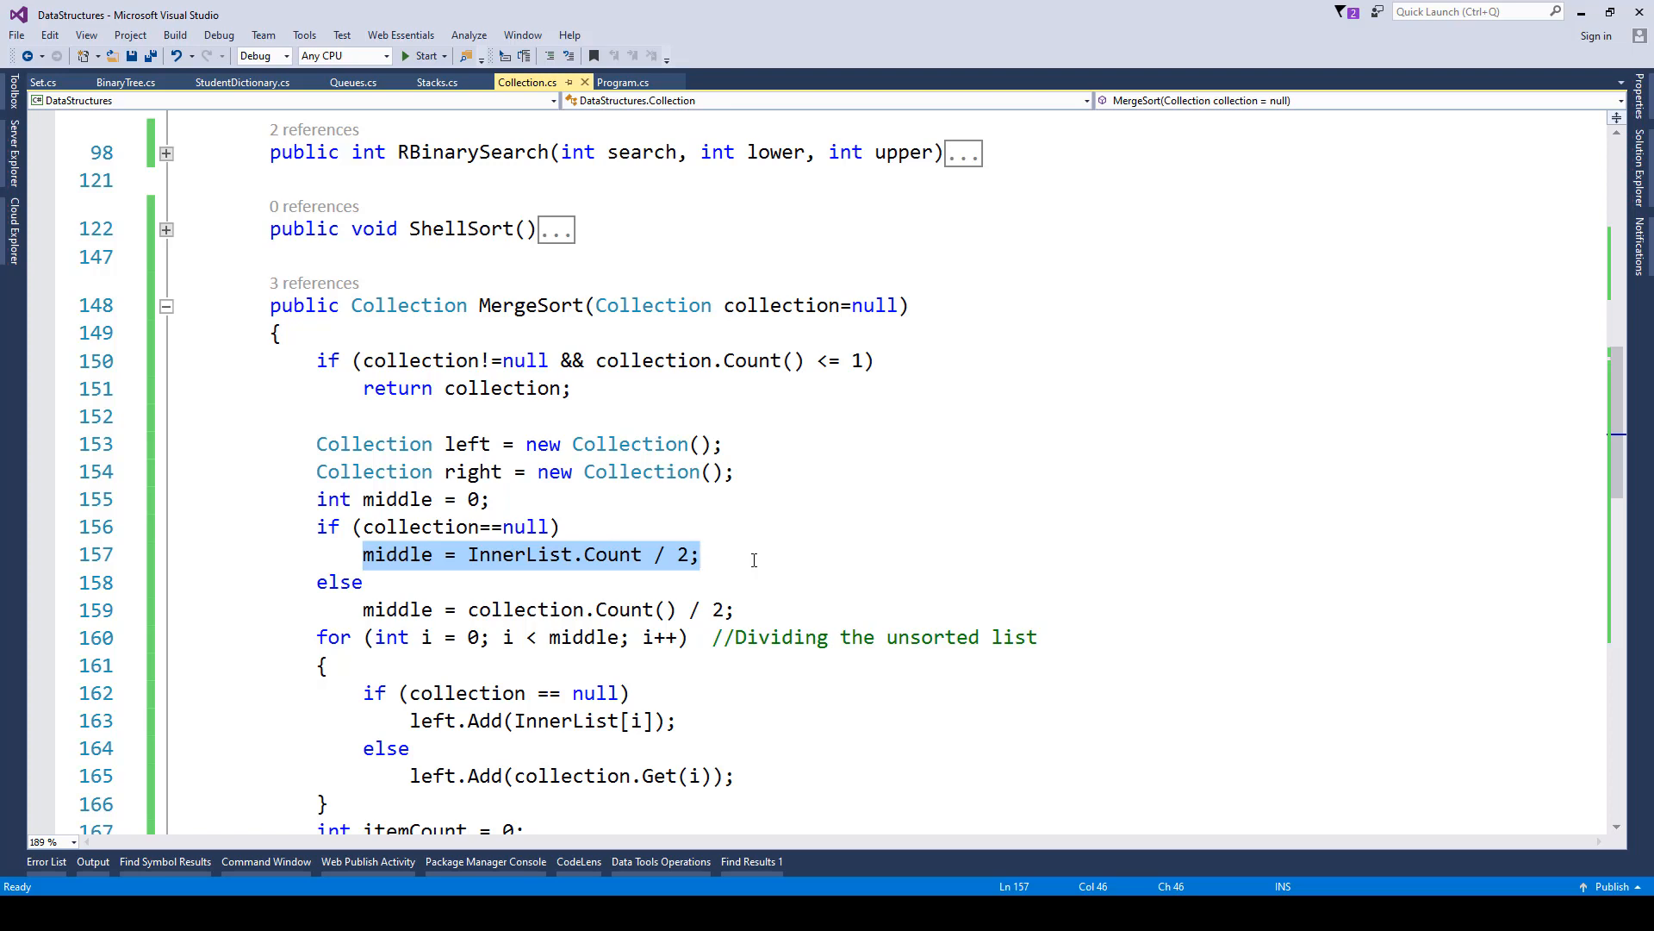
click(467, 443)
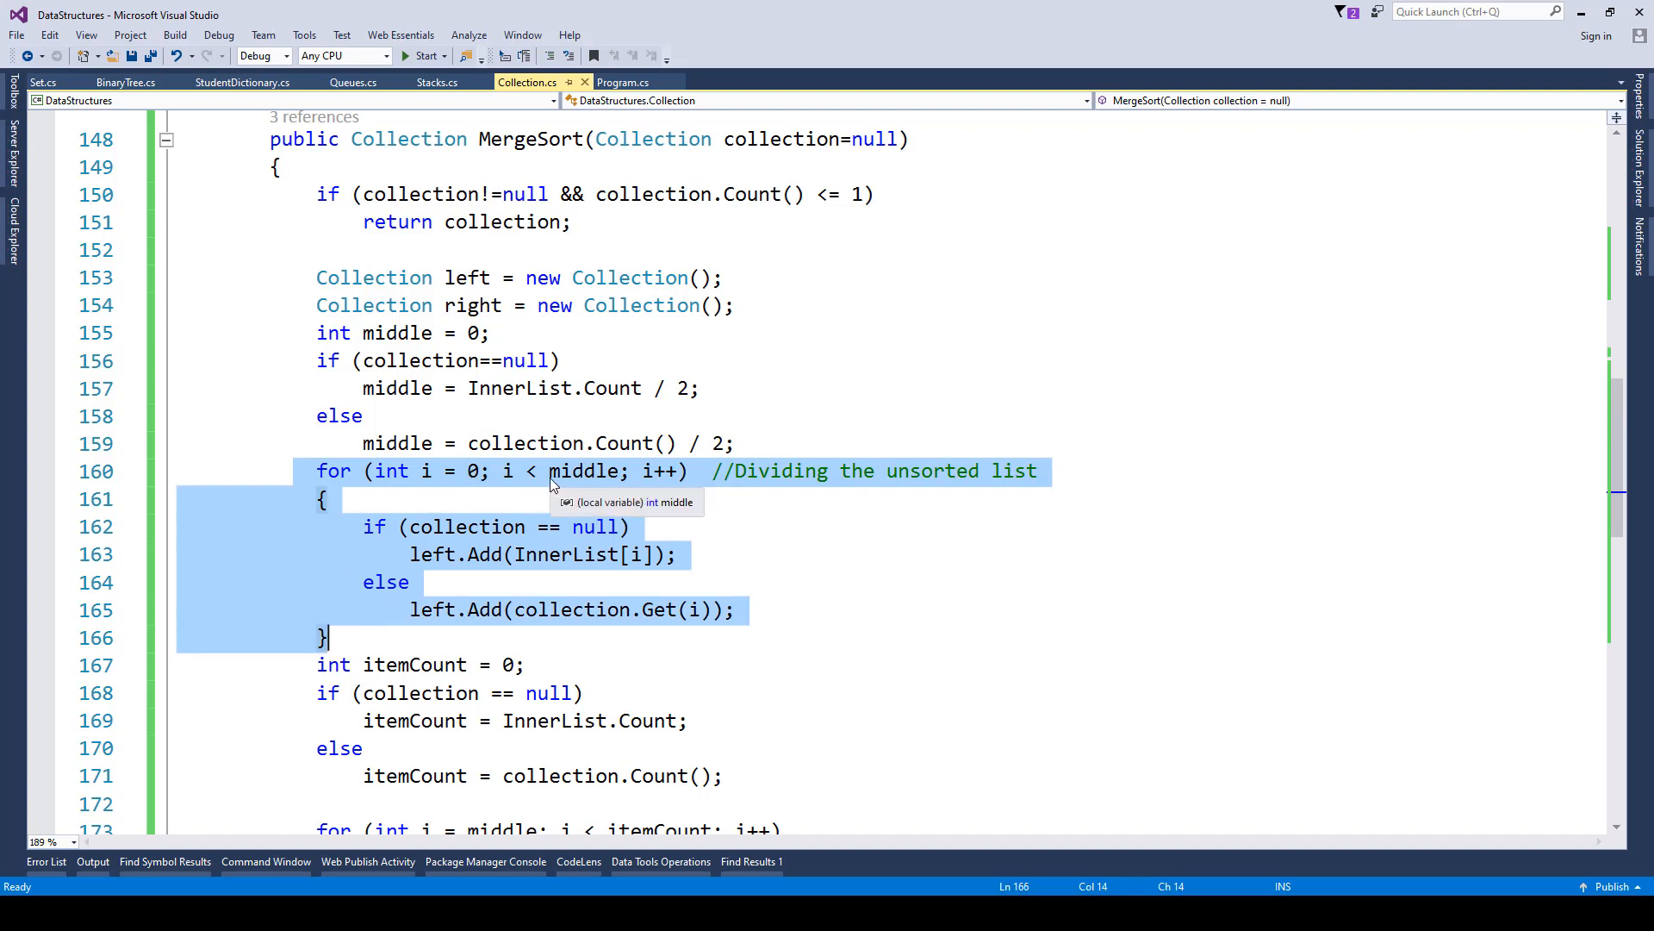
mouse_move(355, 608)
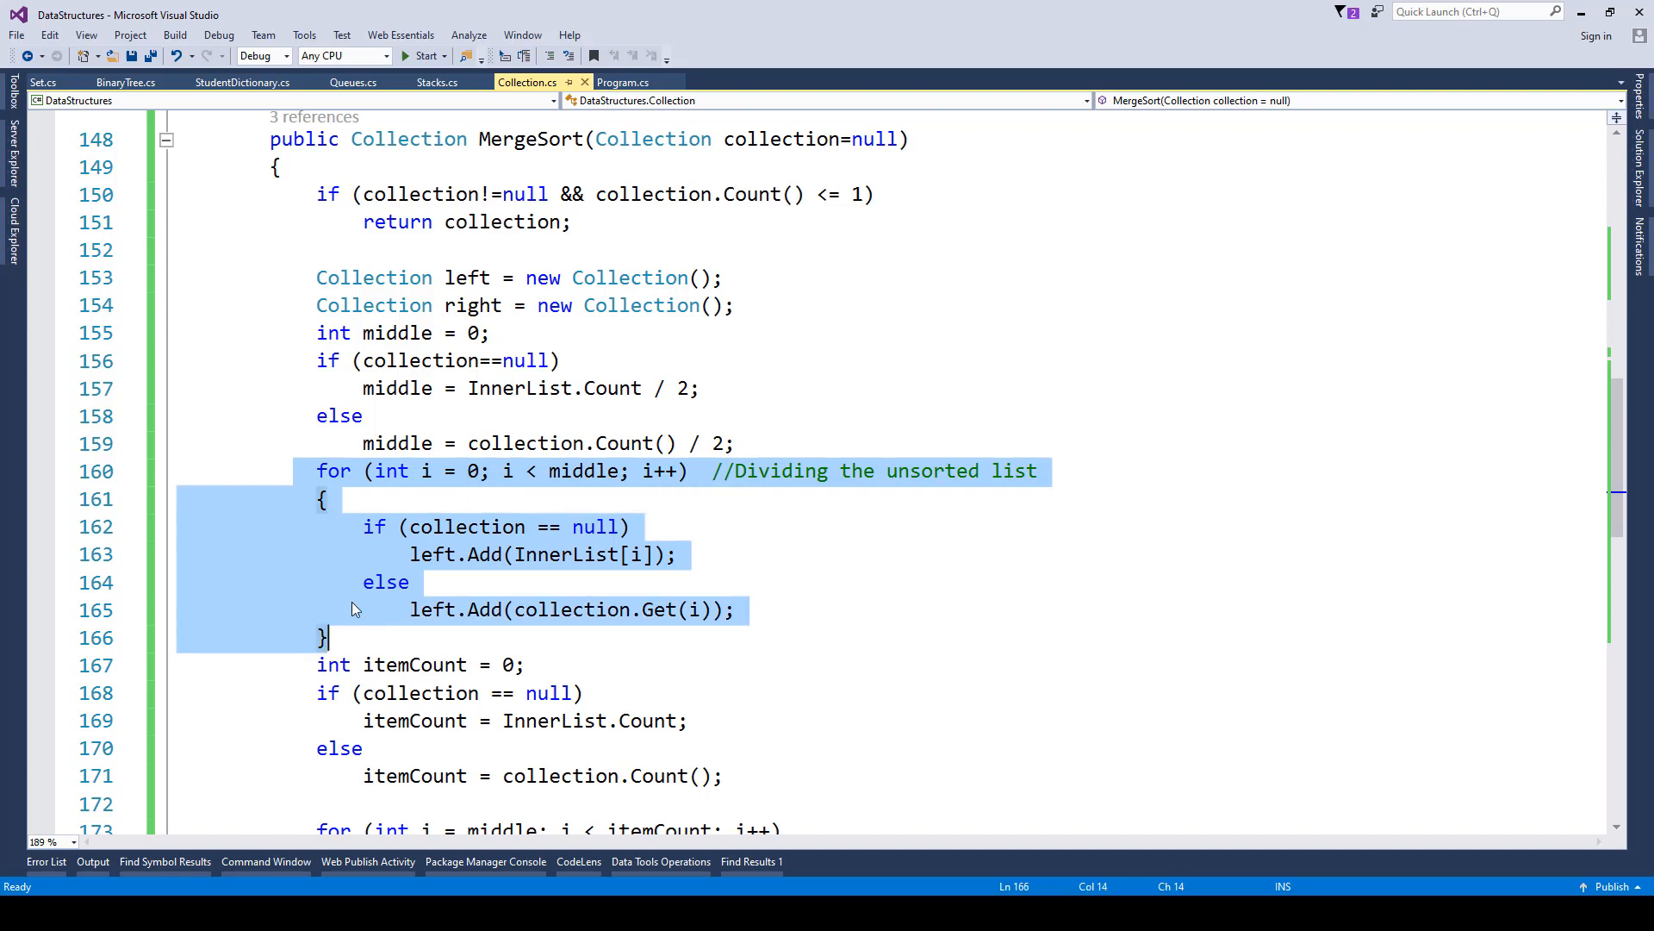
mouse_move(576, 555)
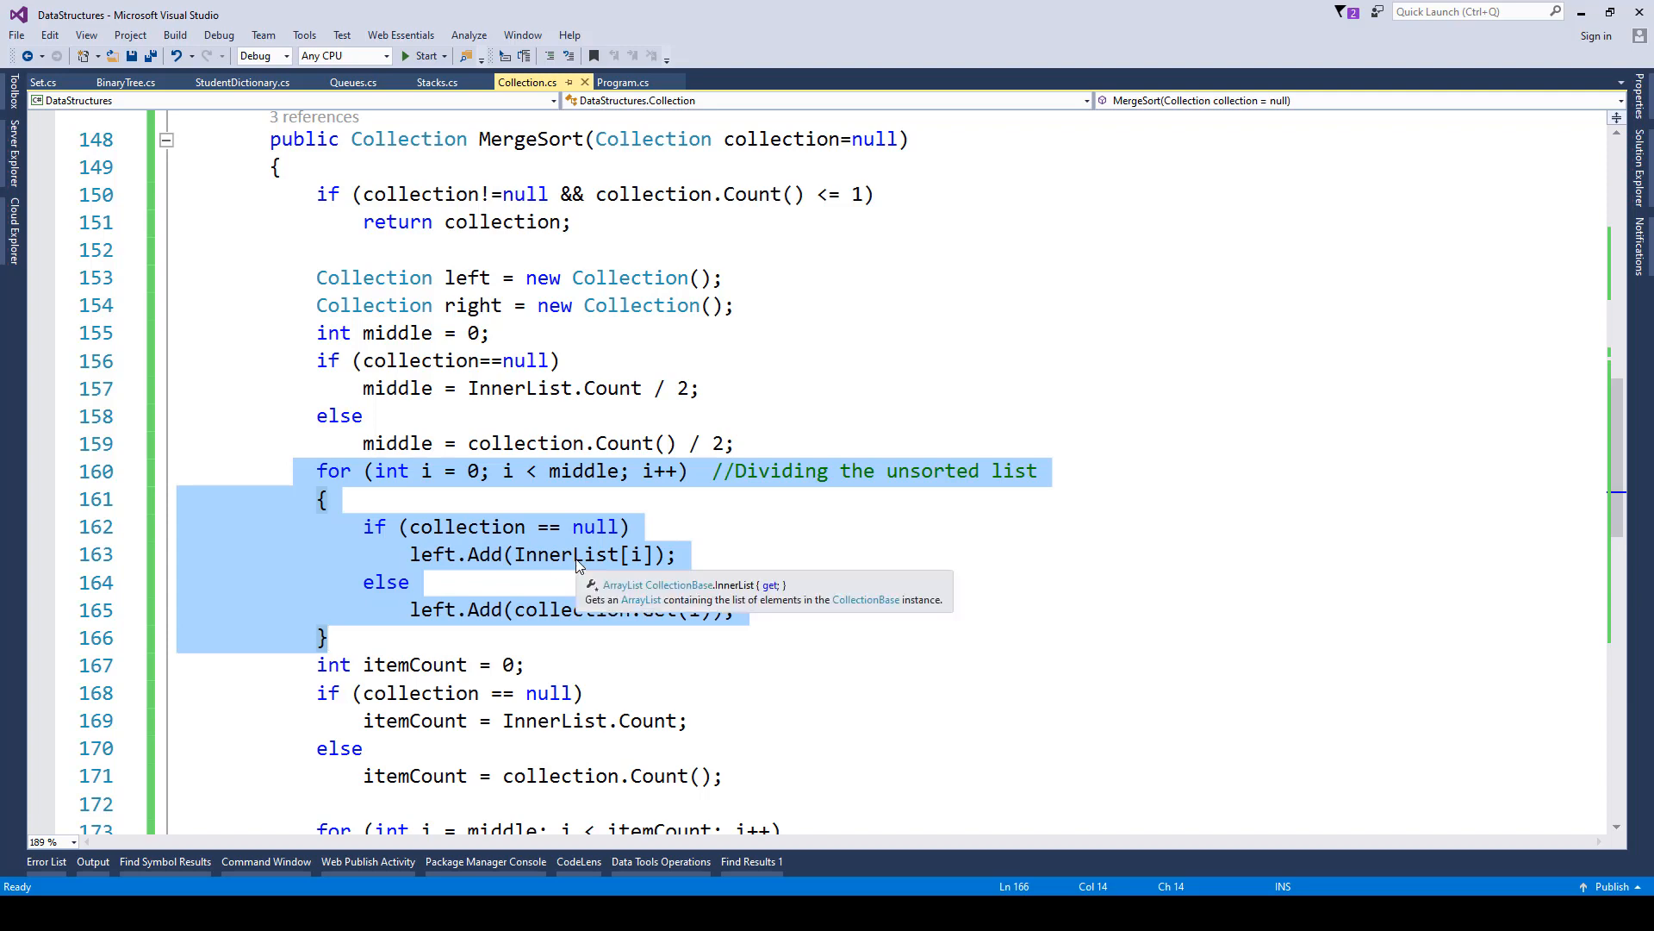
scroll(down, 3)
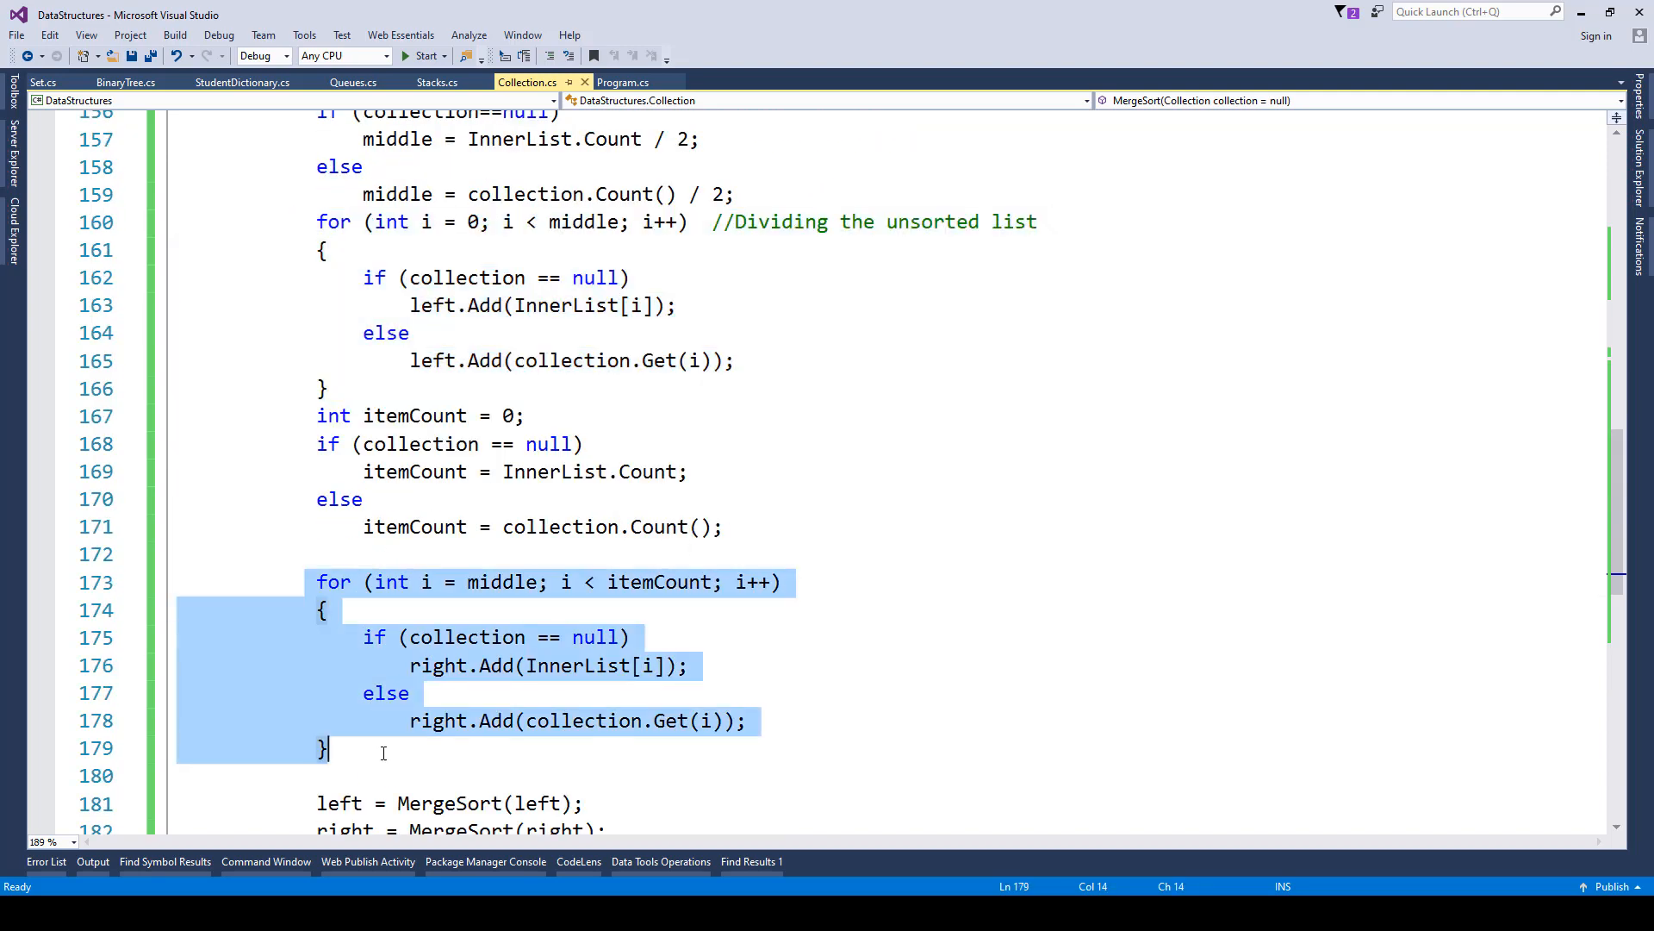
scroll(down, 3)
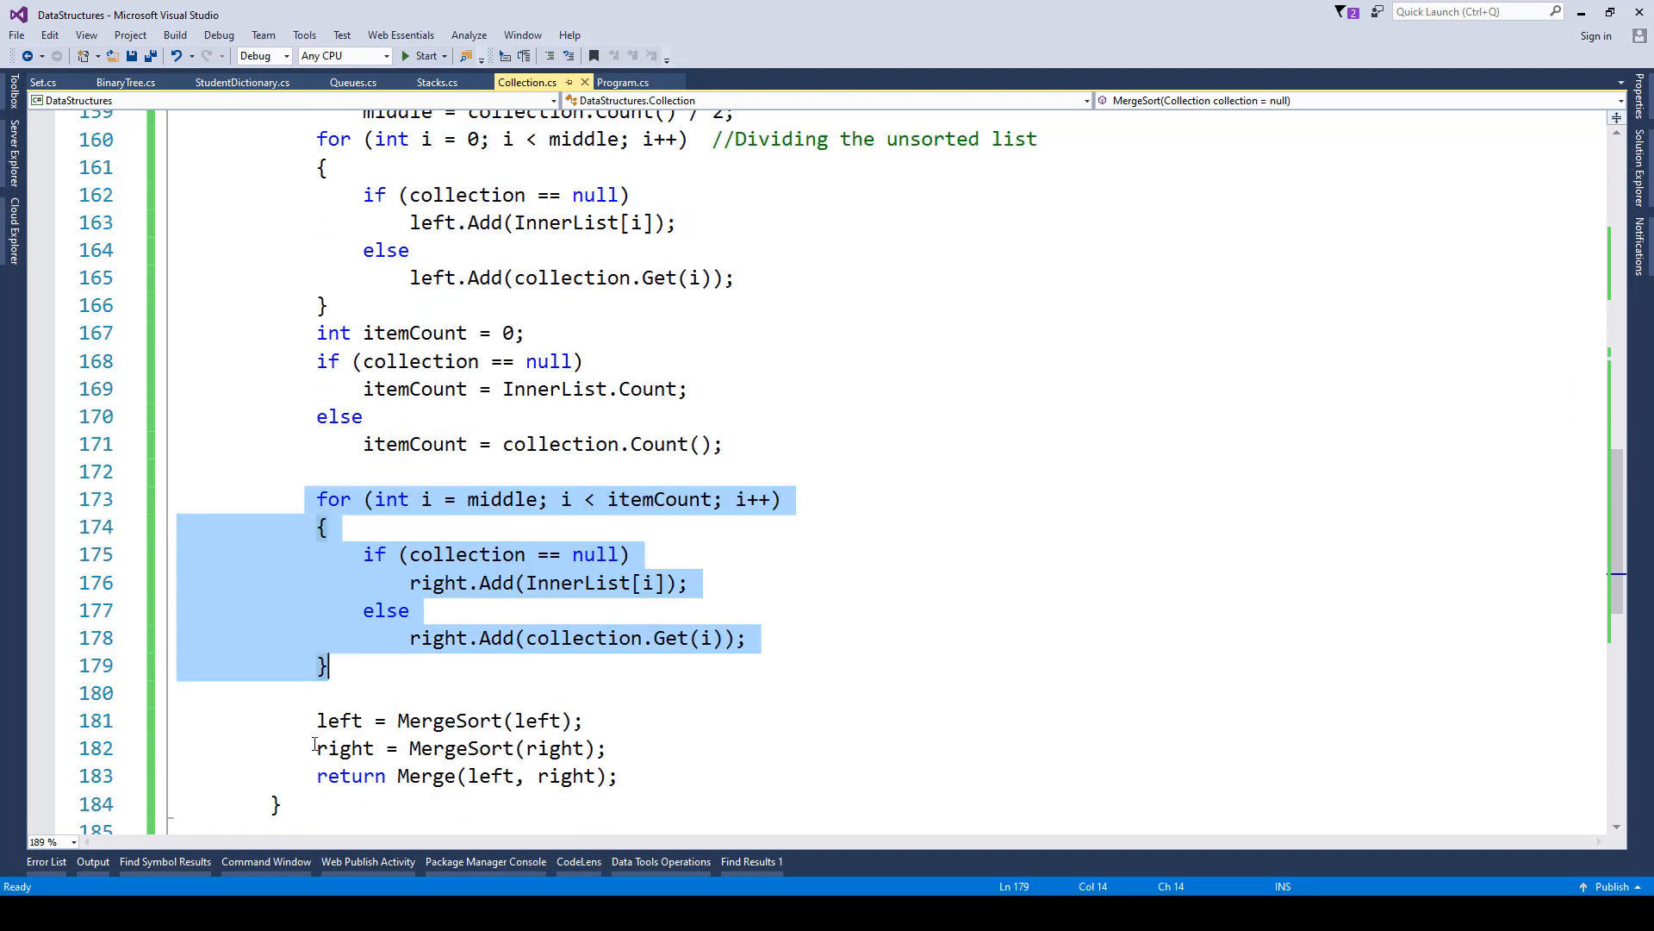
mouse_move(1053, 624)
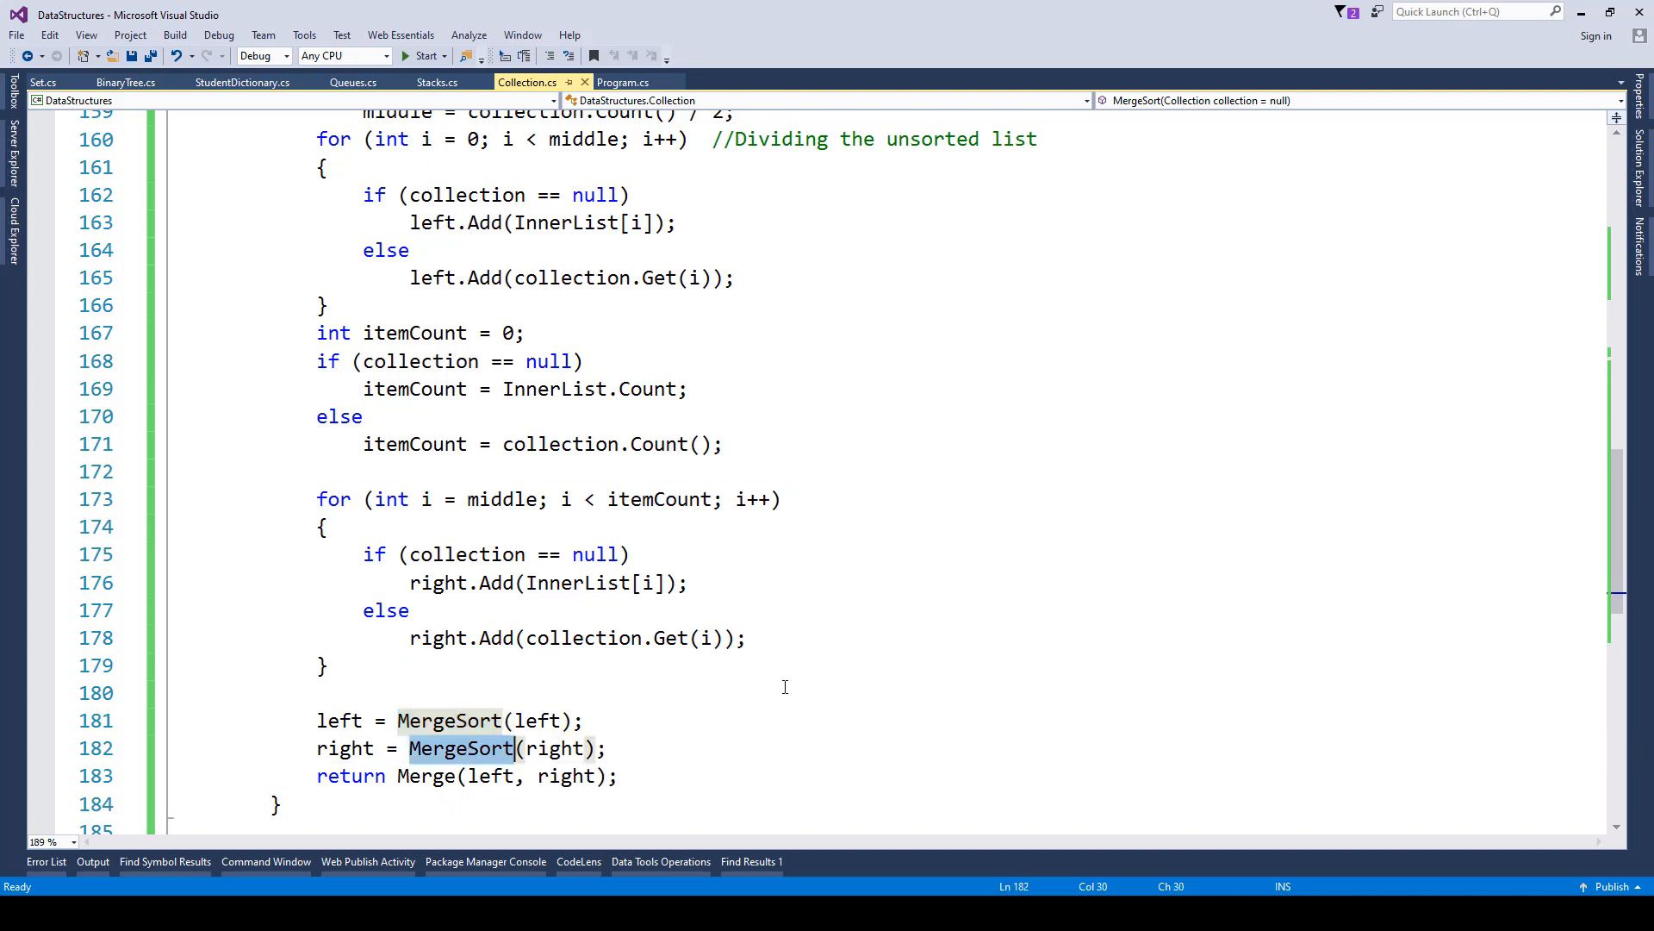
click(319, 721)
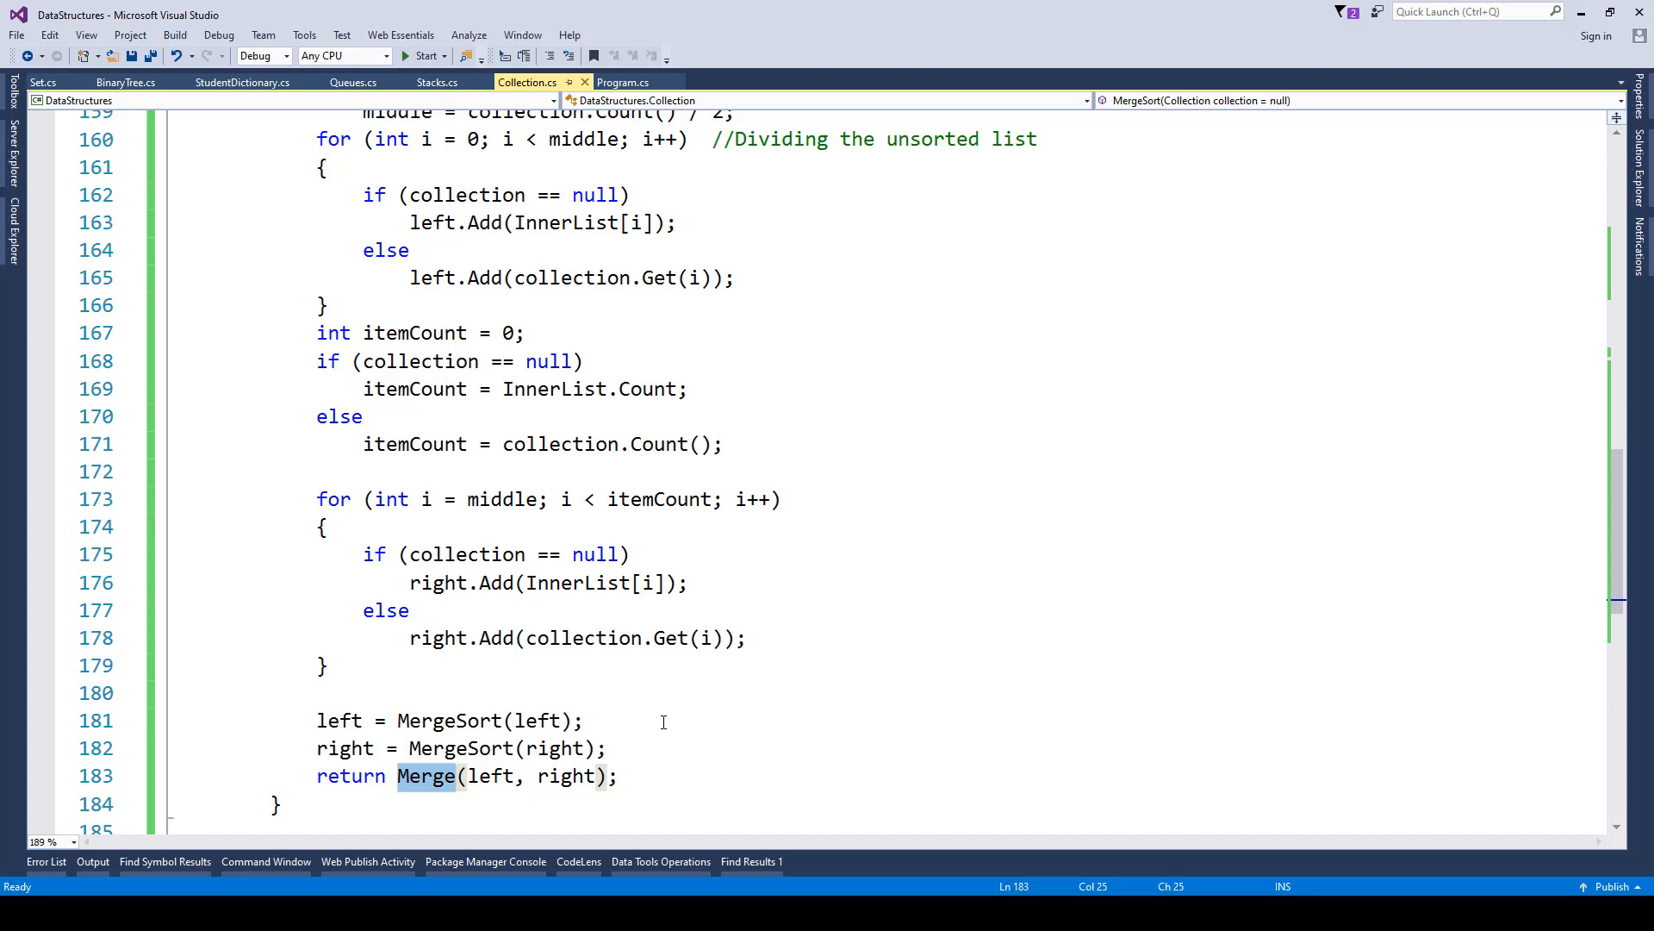
mouse_move(728, 644)
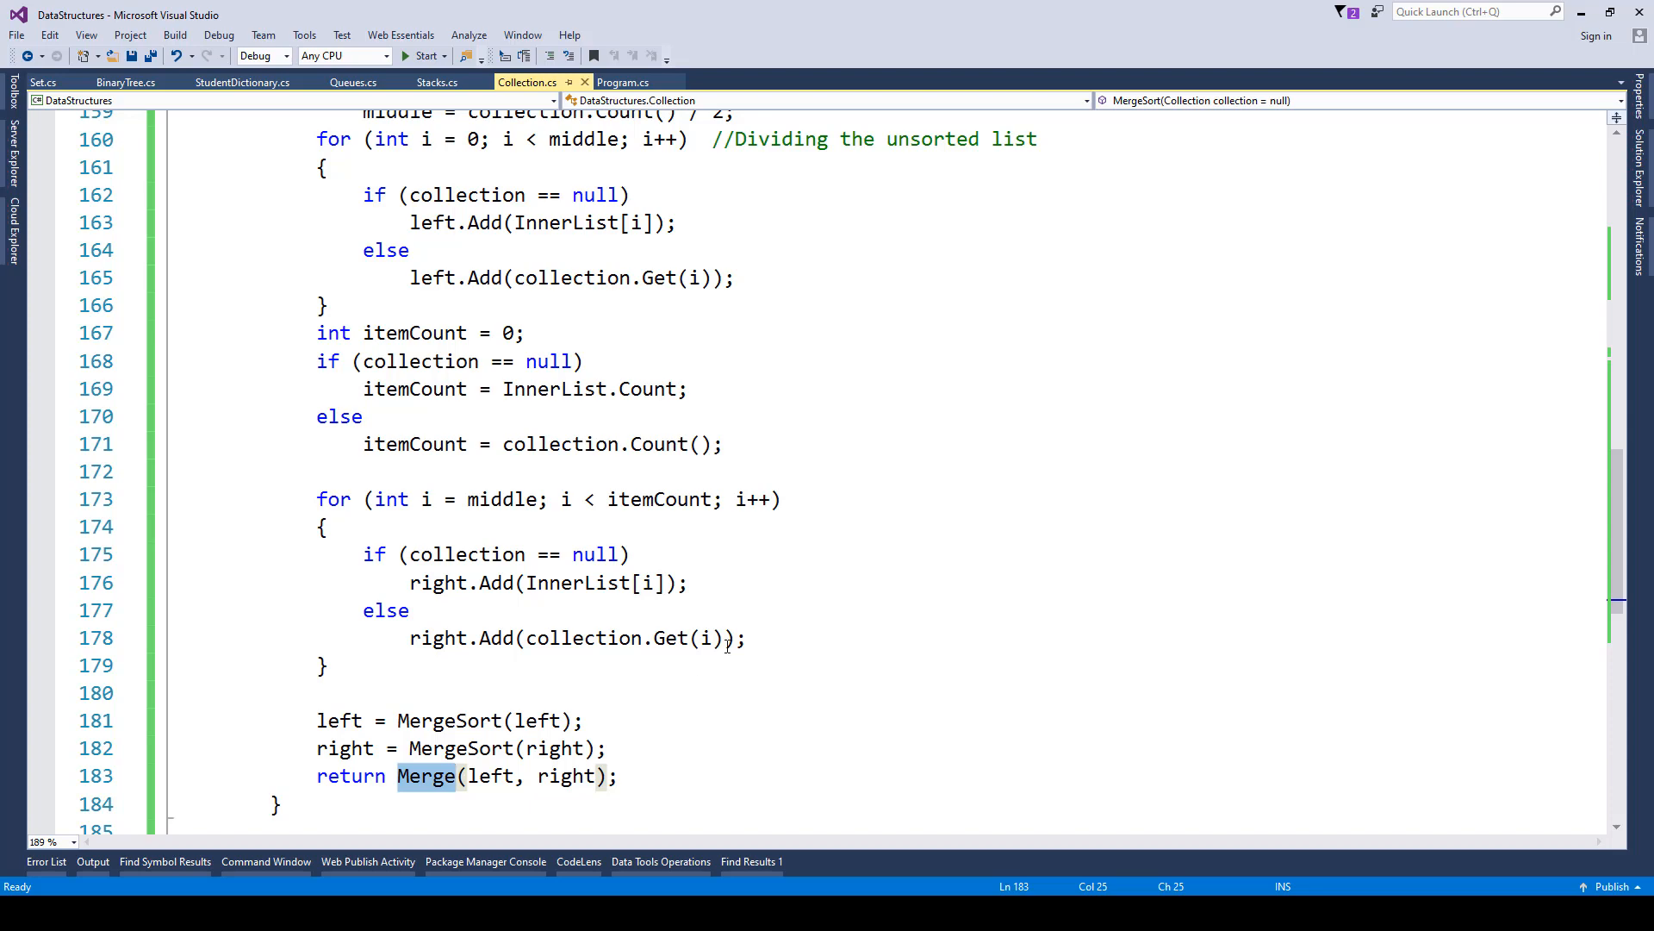
scroll(down, 3)
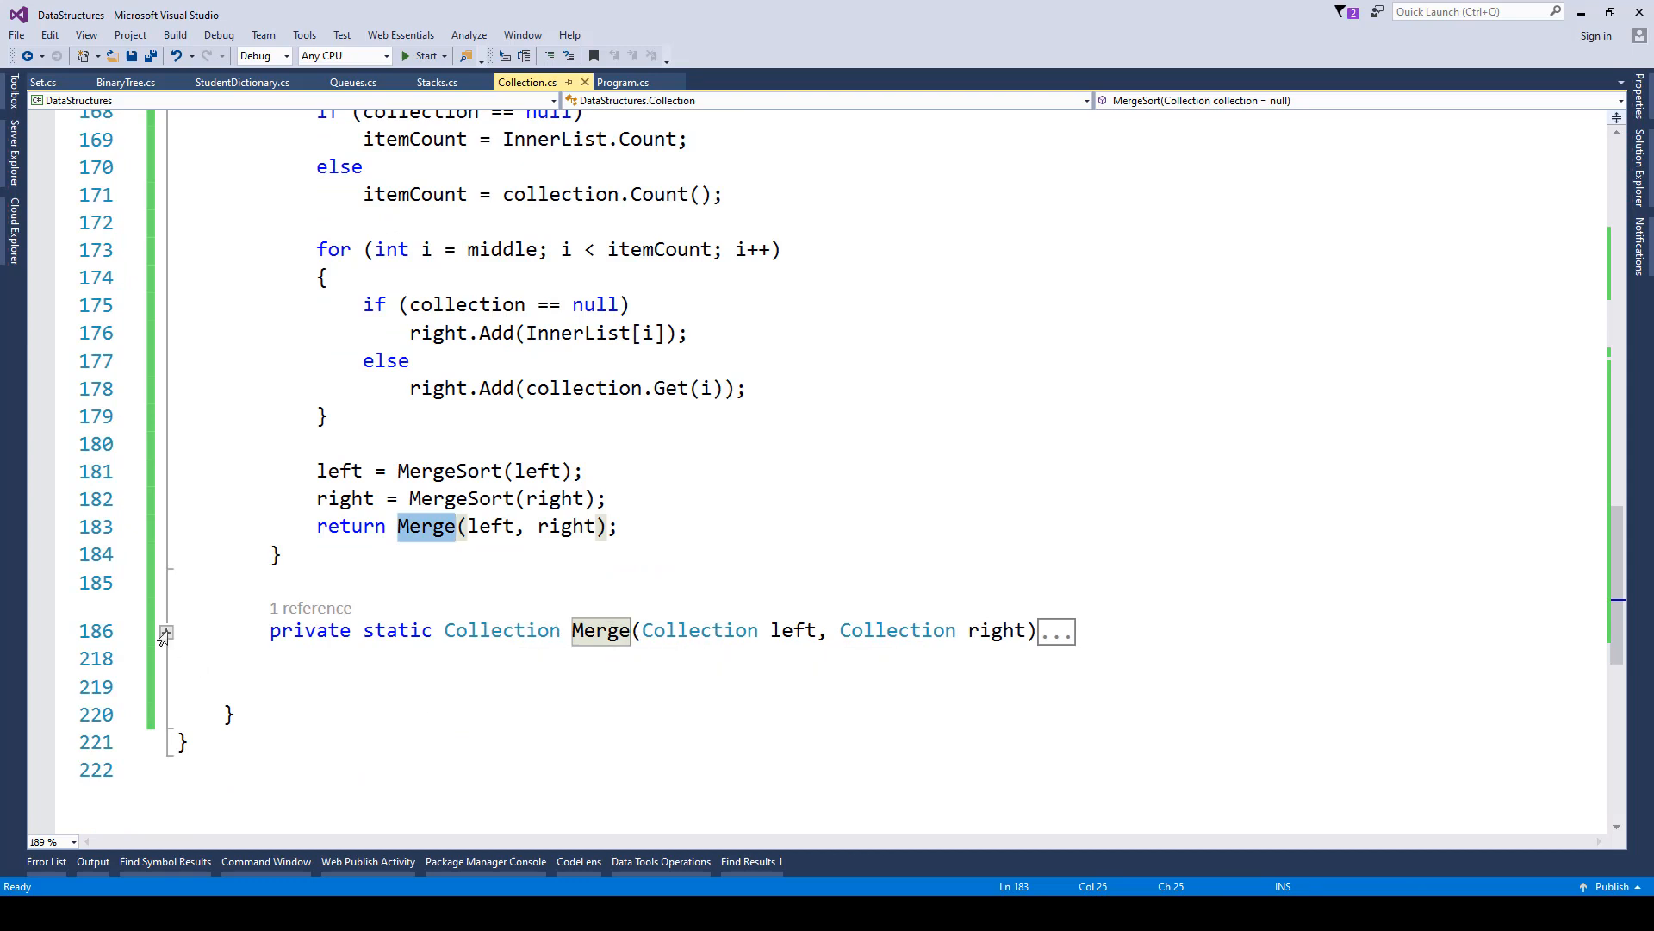
Expand the Merge method and walk through its left-element removal and comparison block
click(166, 631)
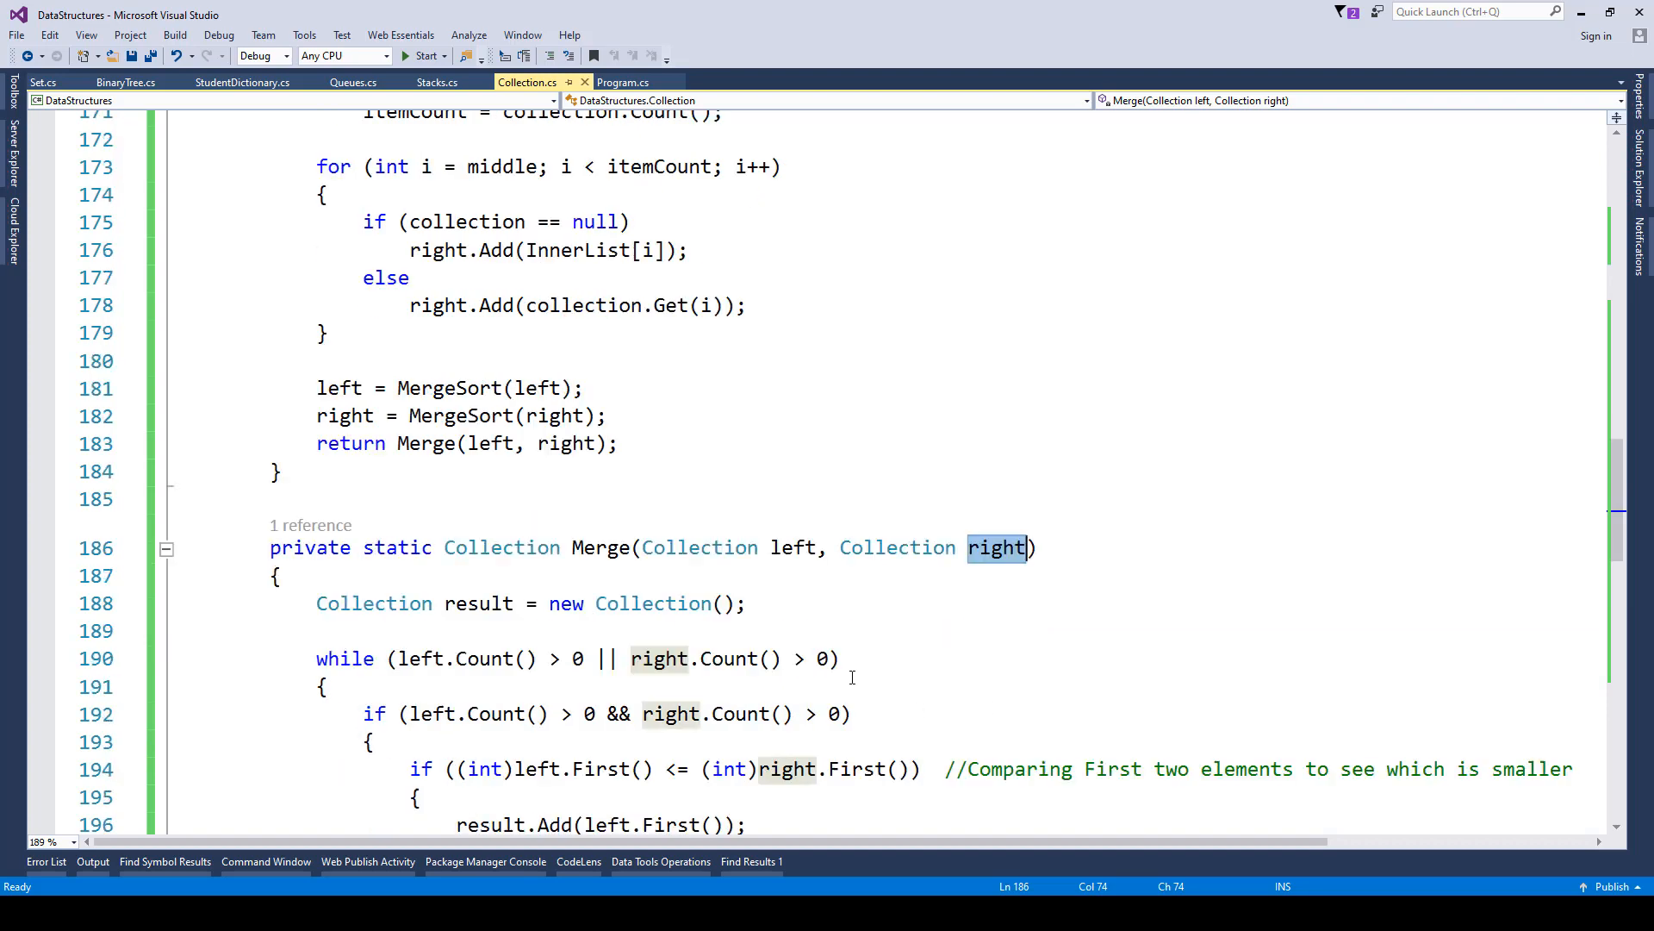
scroll(down, 3)
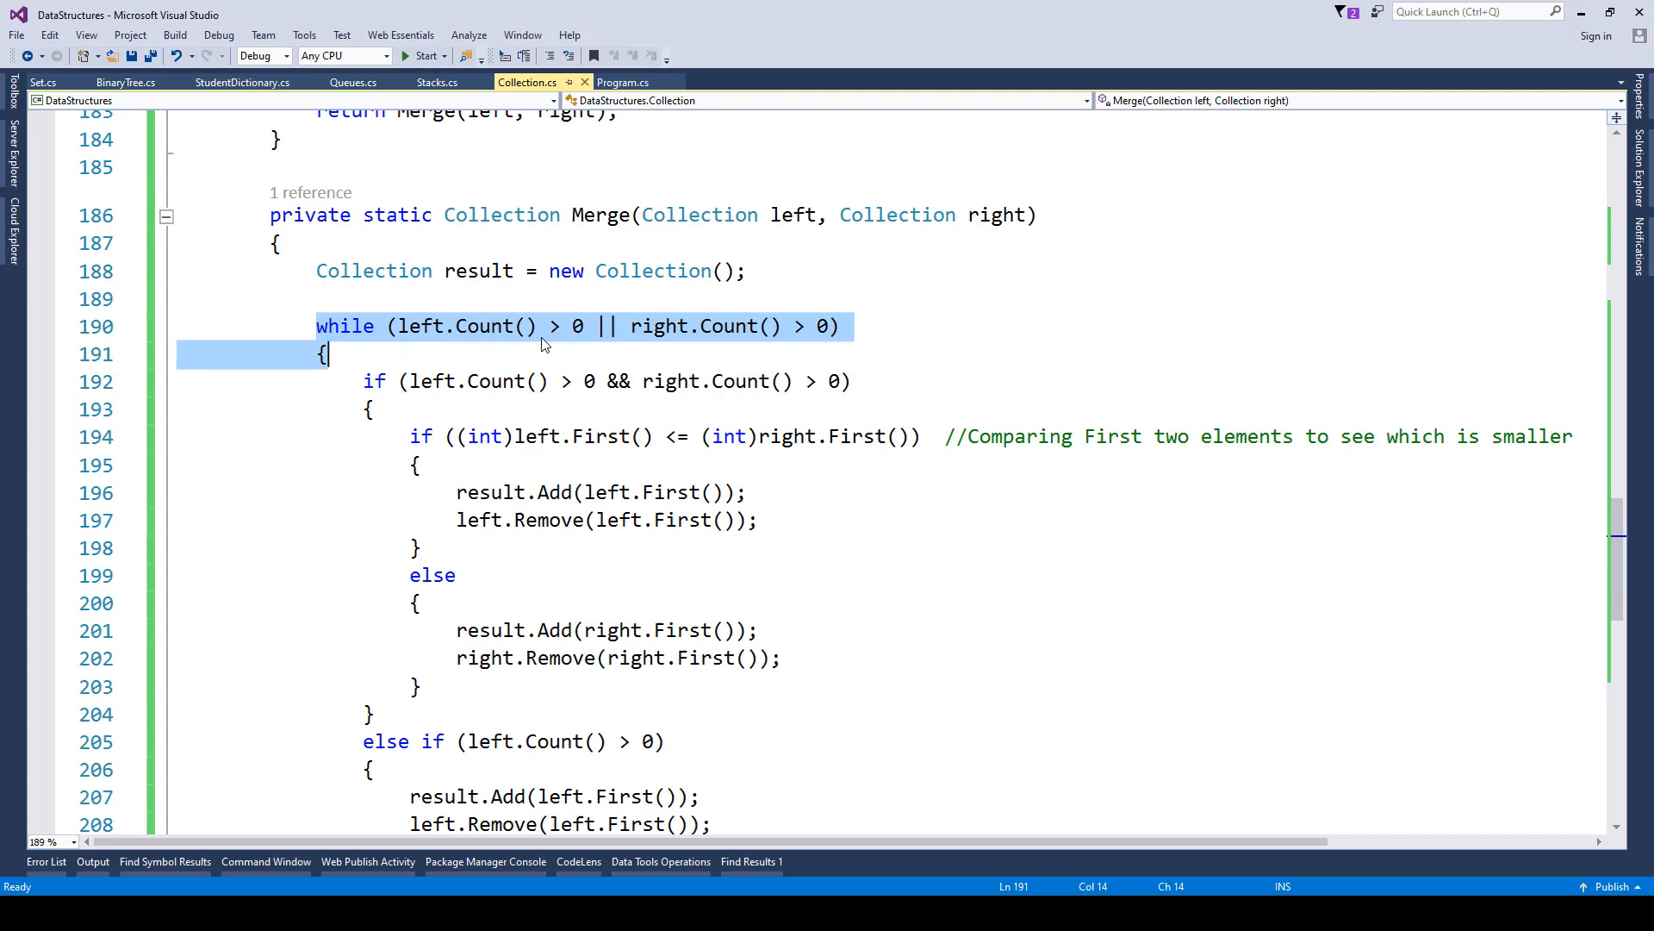
mouse_move(692, 462)
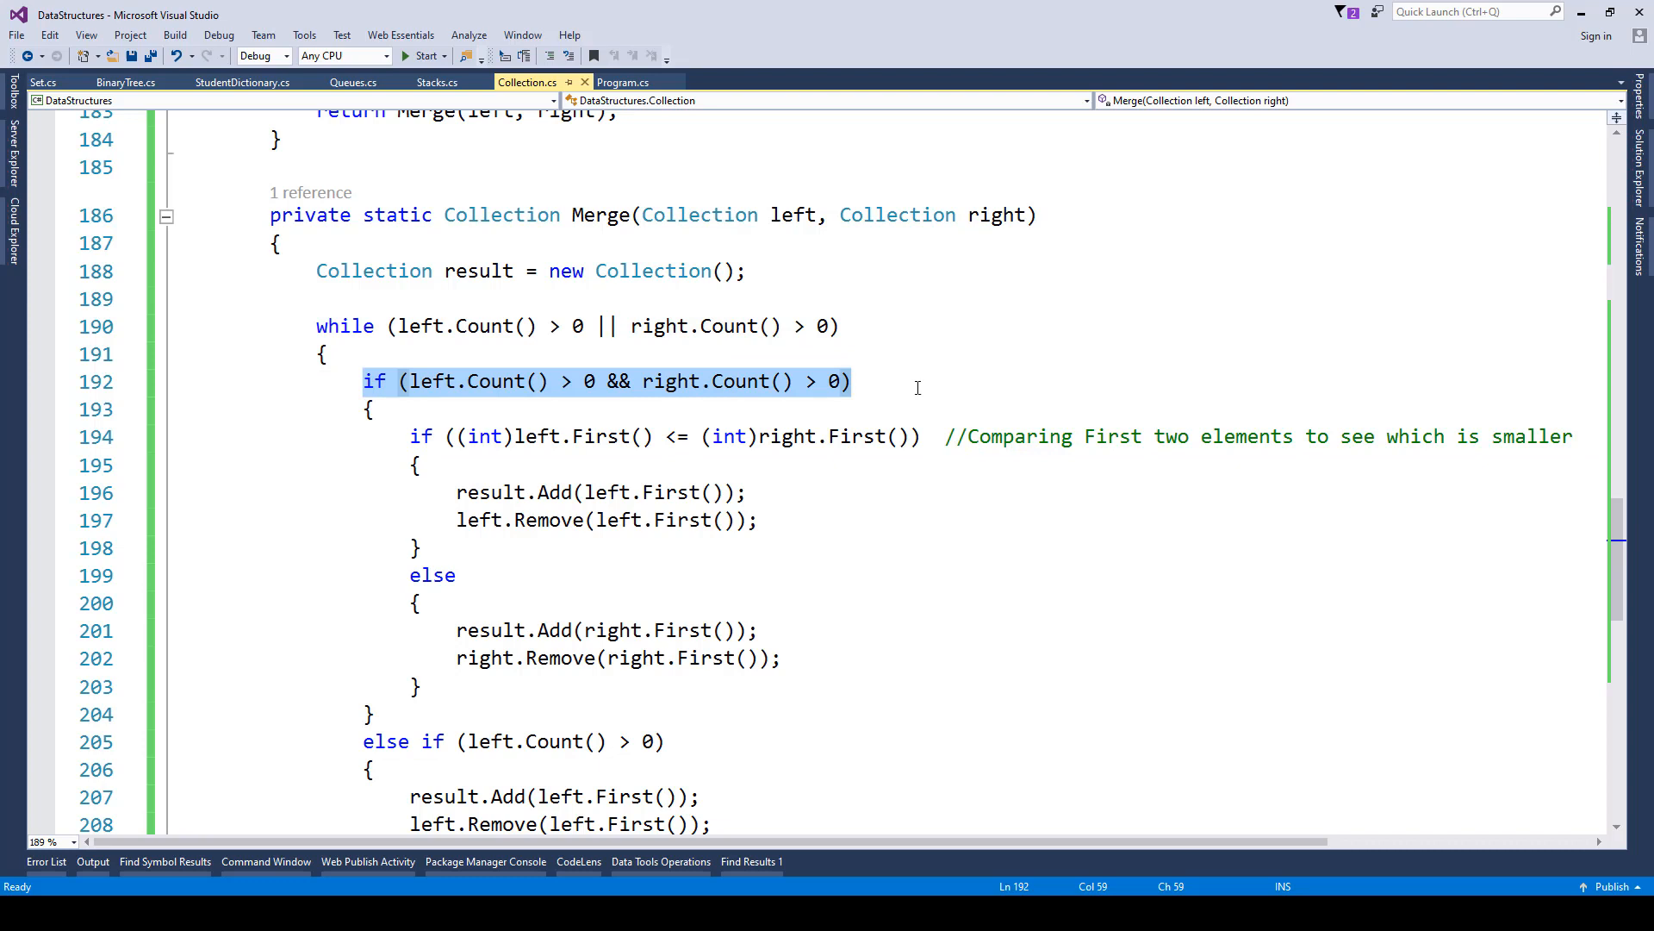
mouse_move(777, 412)
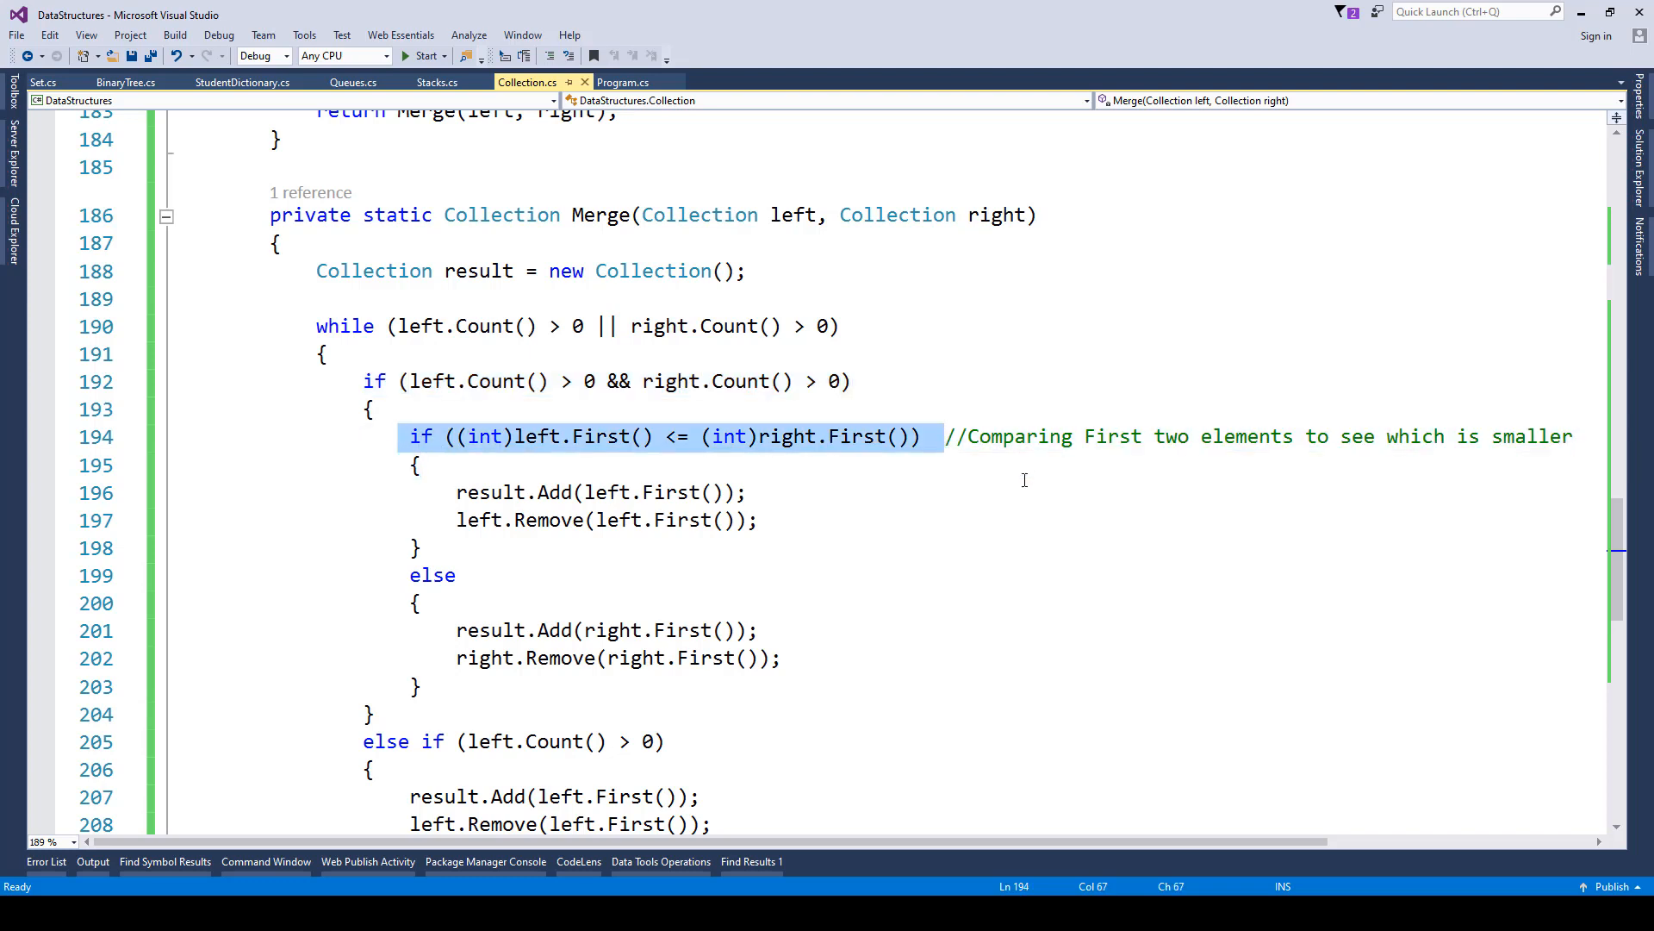
mouse_move(806, 436)
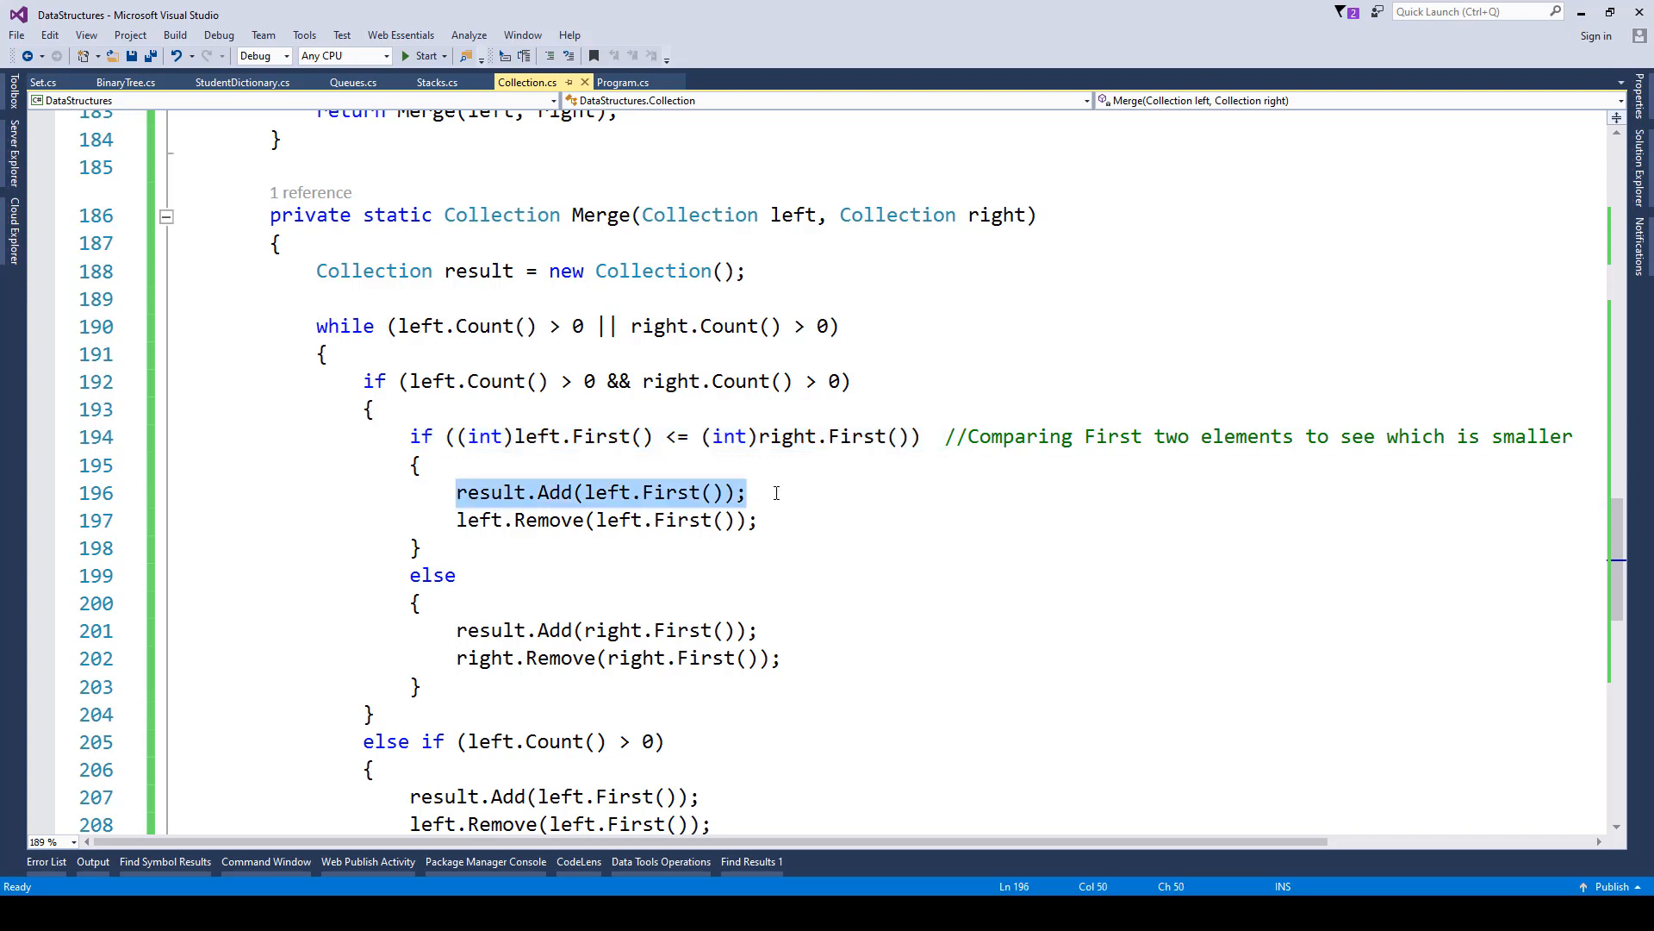
mouse_move(823, 530)
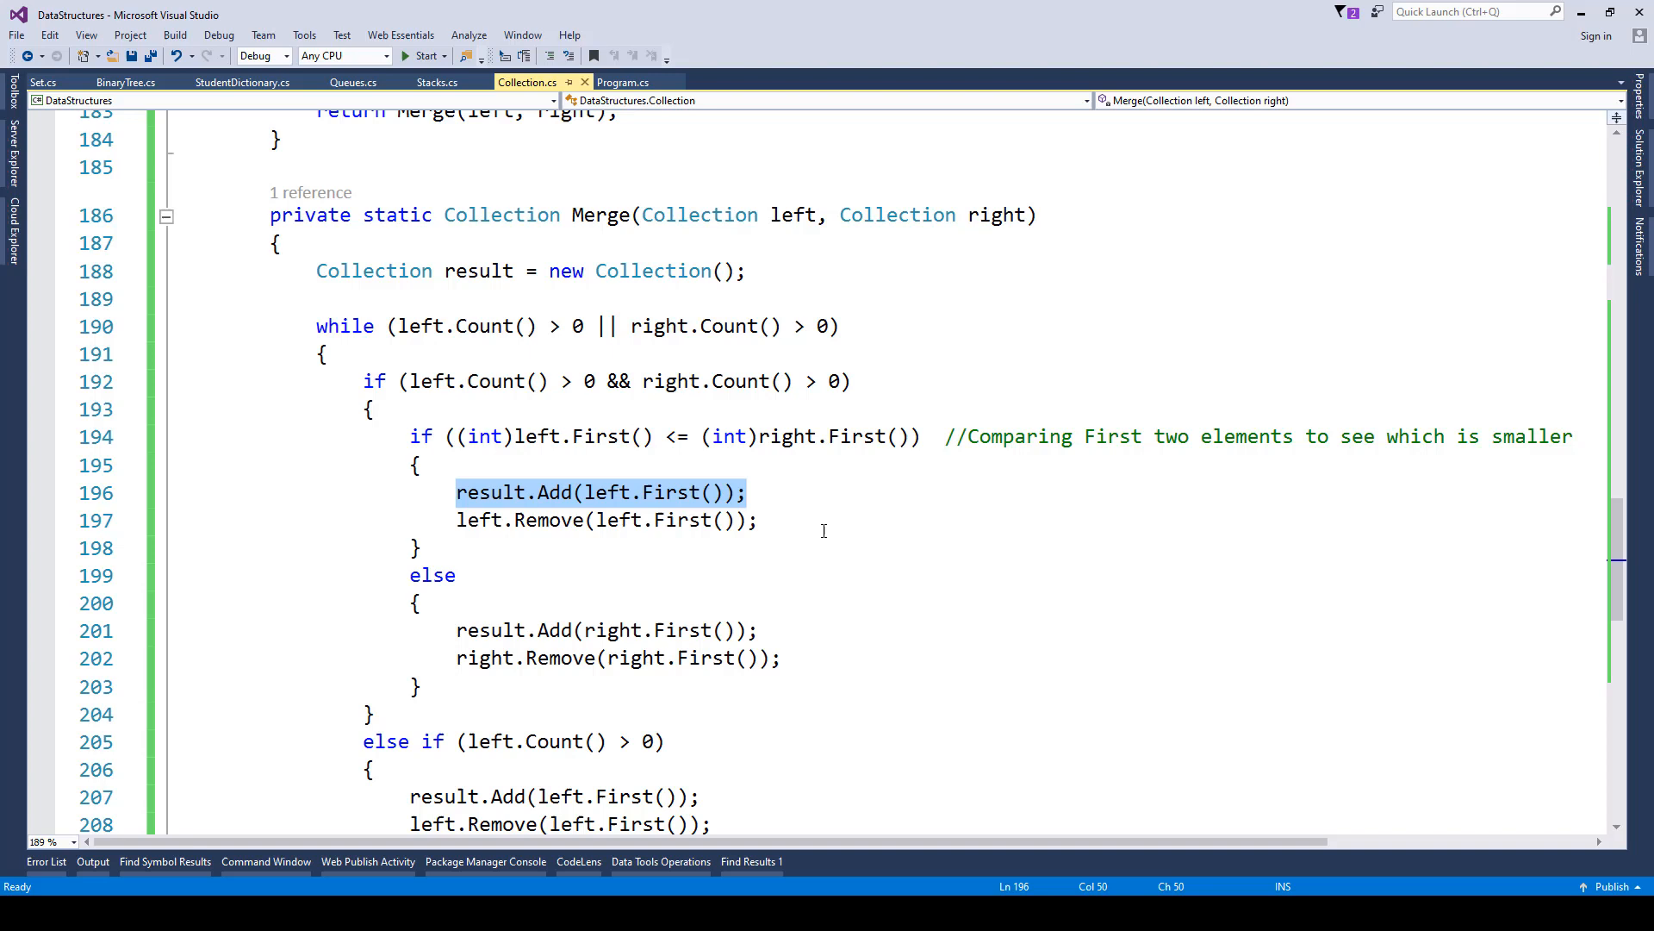
click(771, 521)
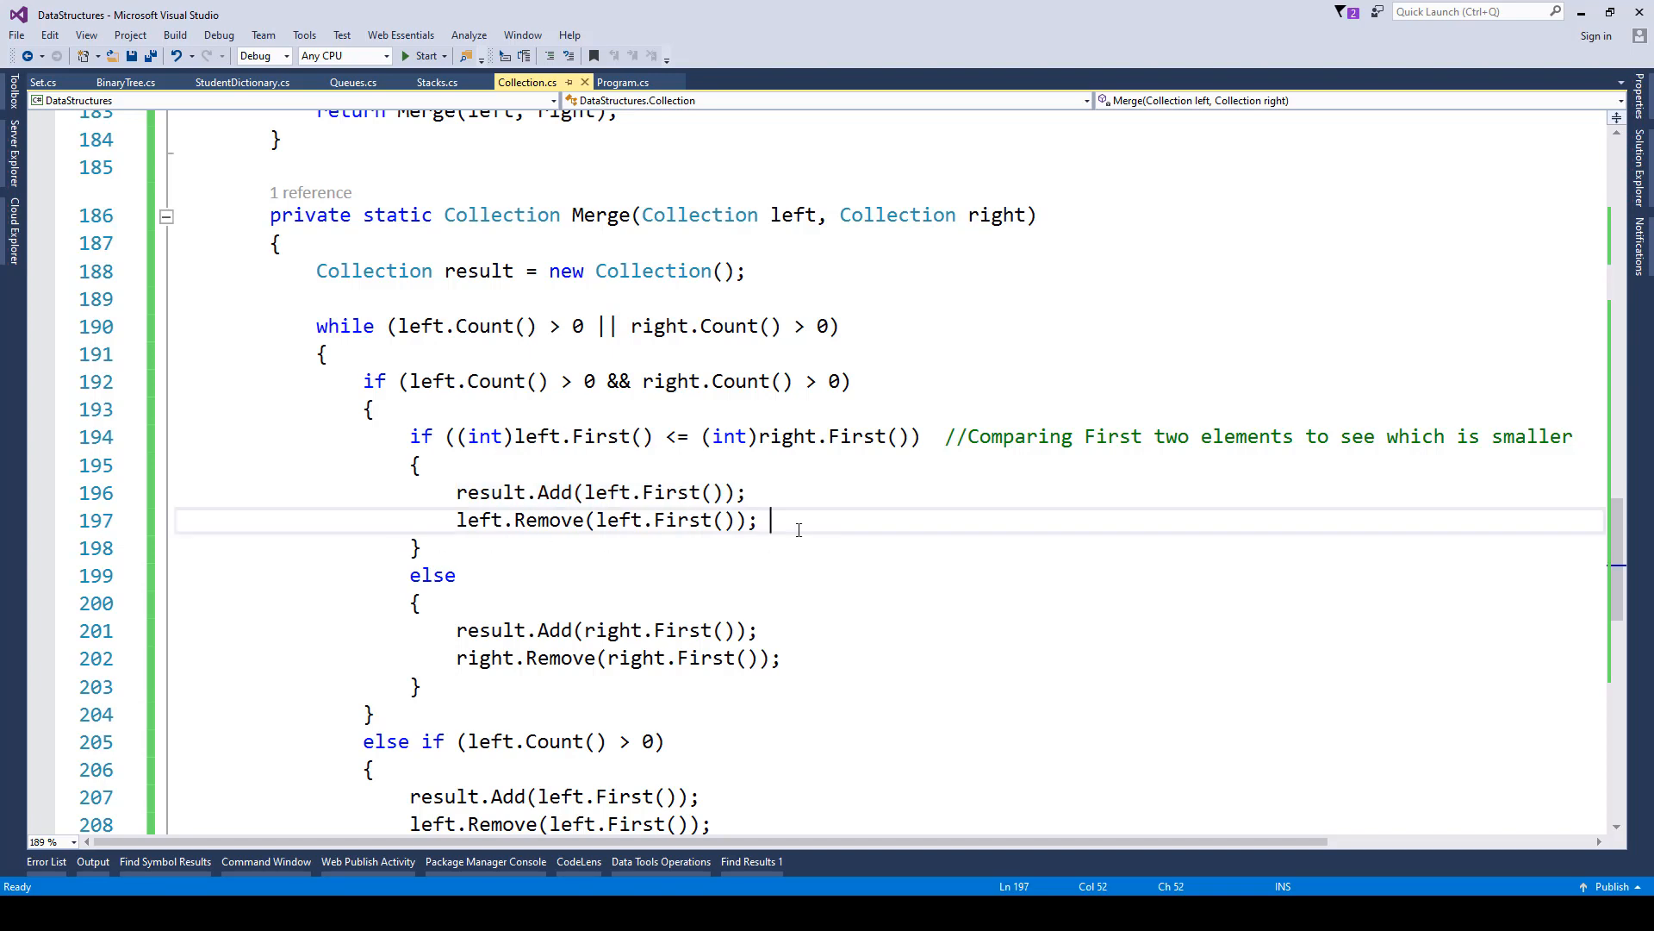
scroll(down, 3)
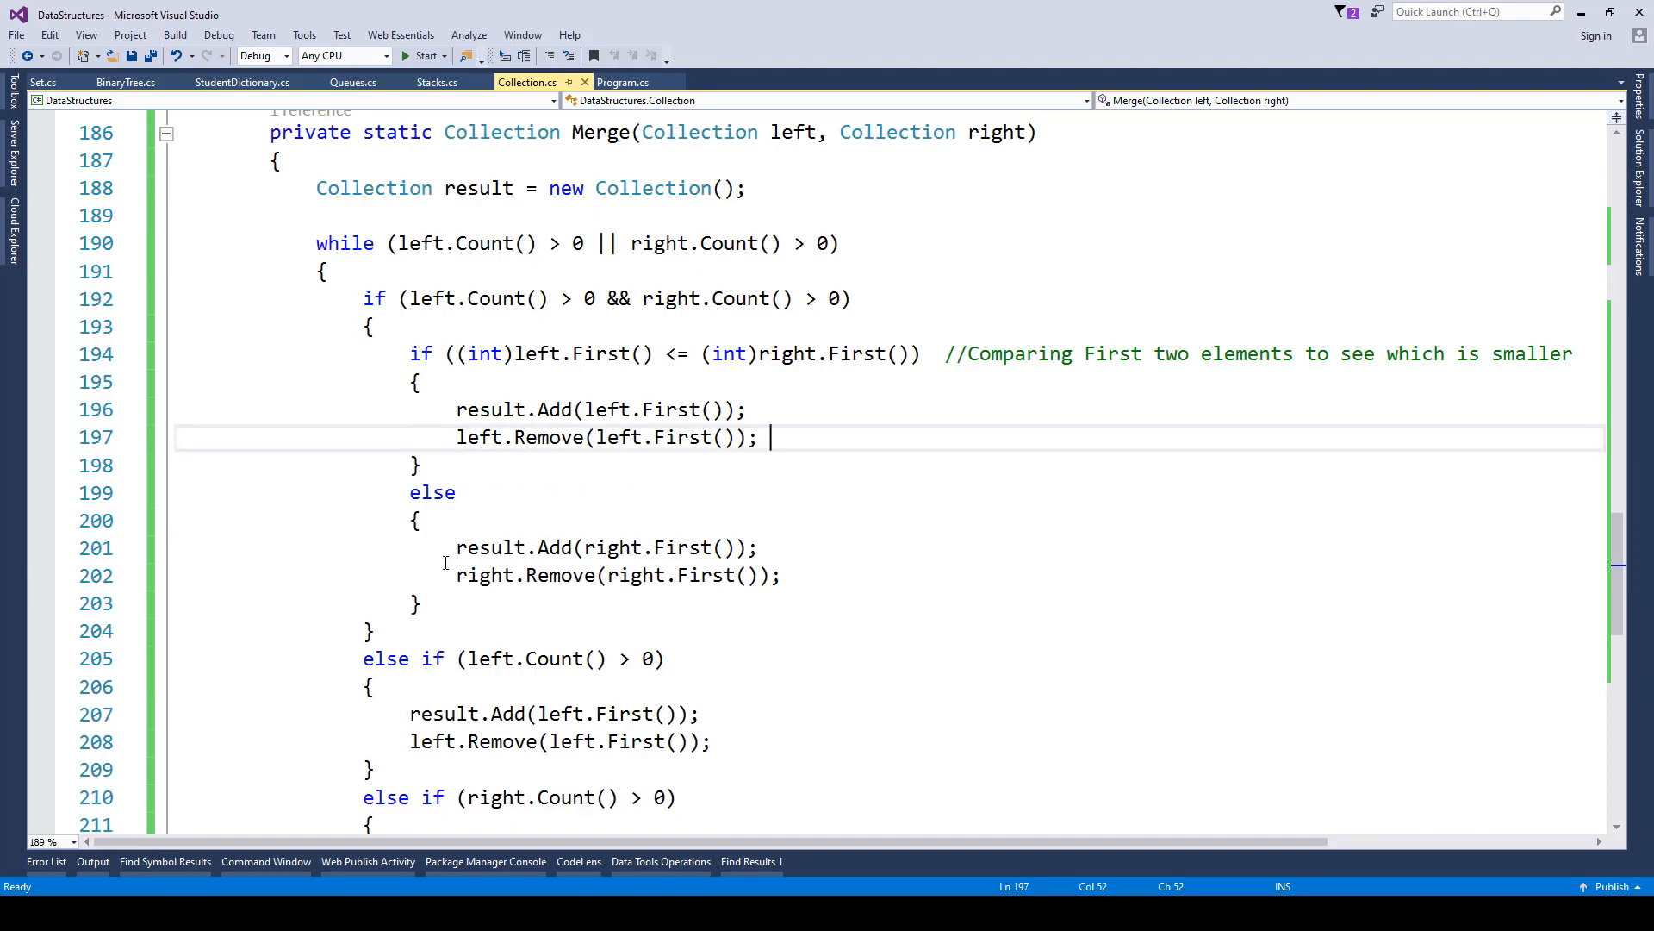
double_click(602, 547)
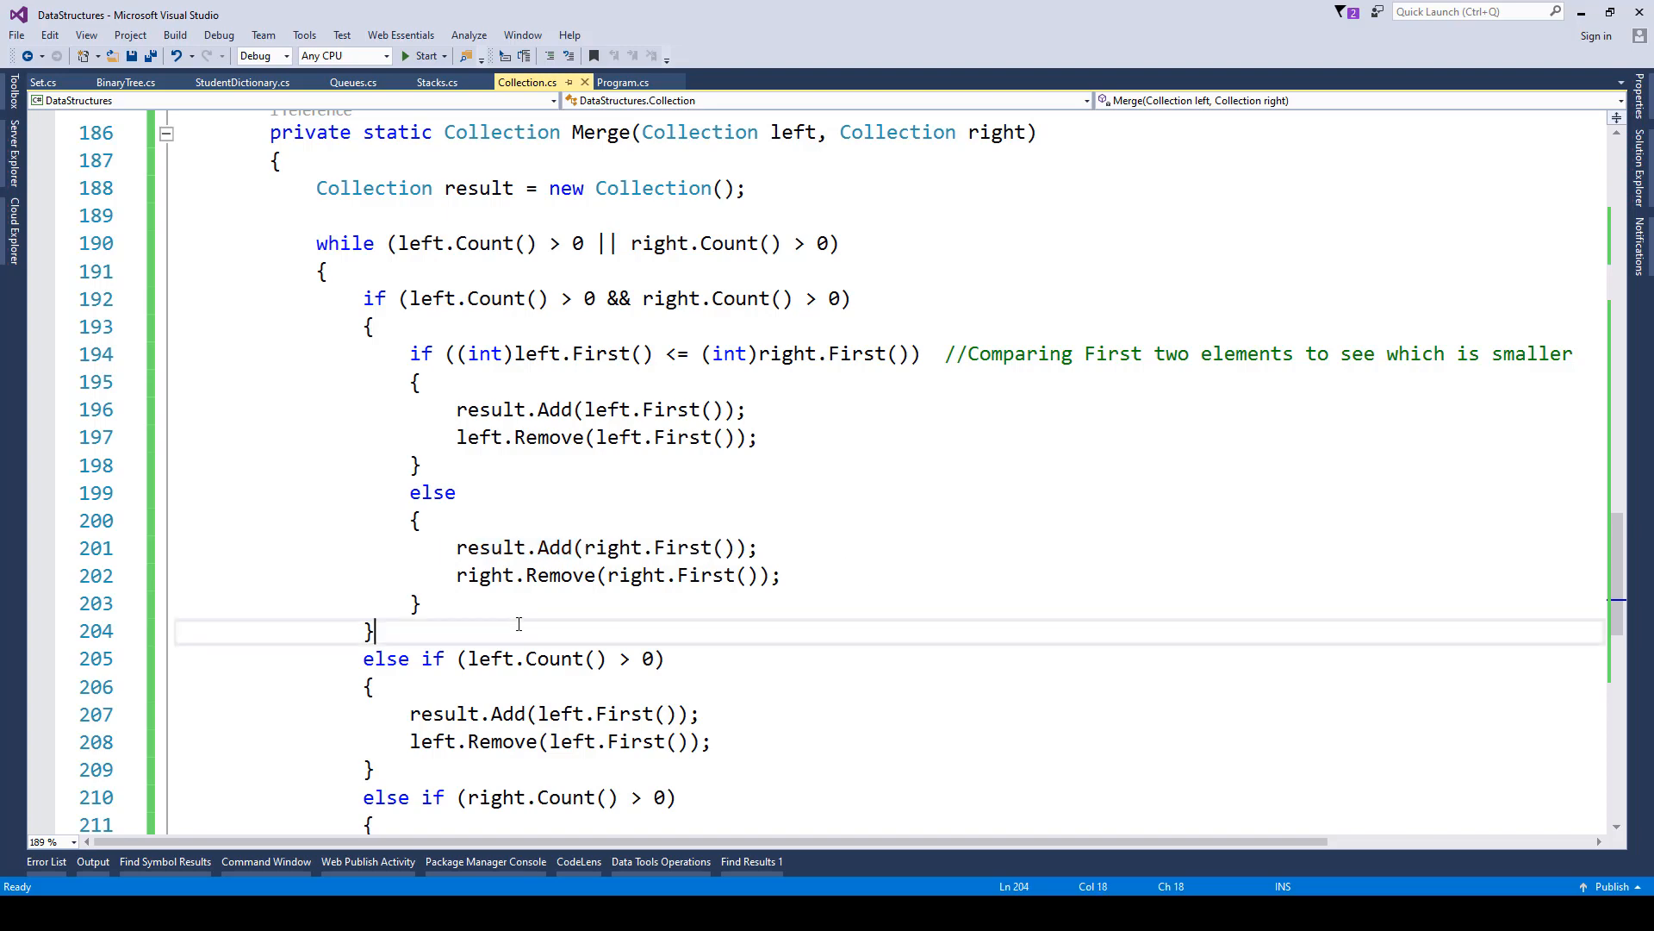
Finish reading Merge and return to Program.cs's Merge Sort region
scroll(down, 3)
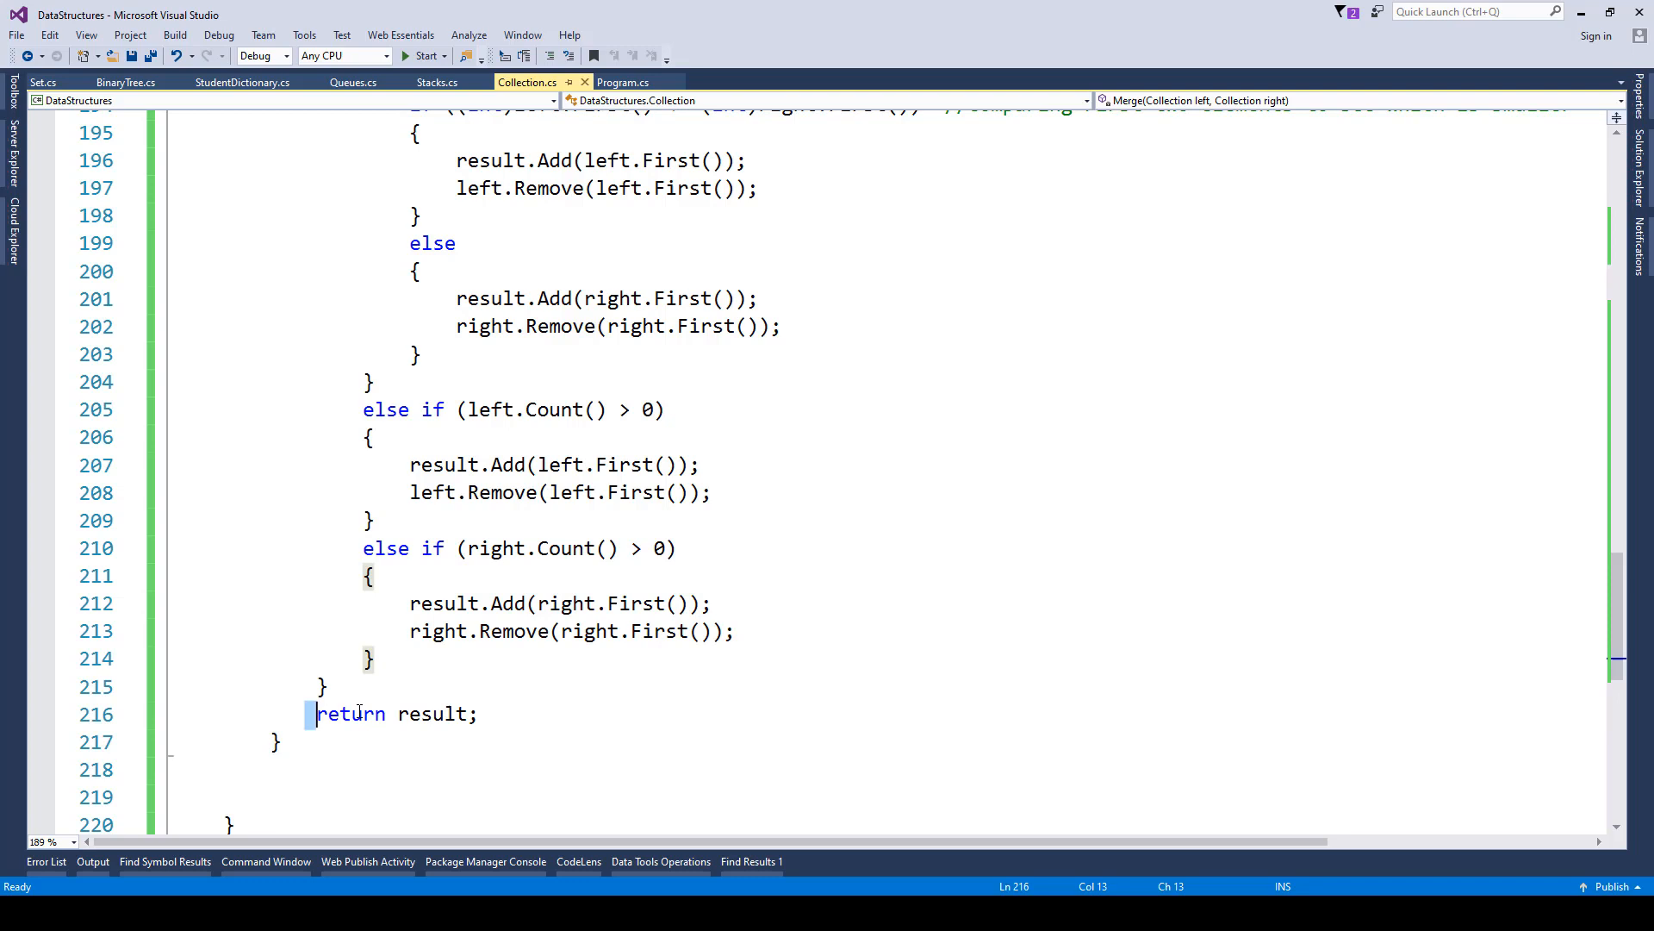
scroll(up, 3)
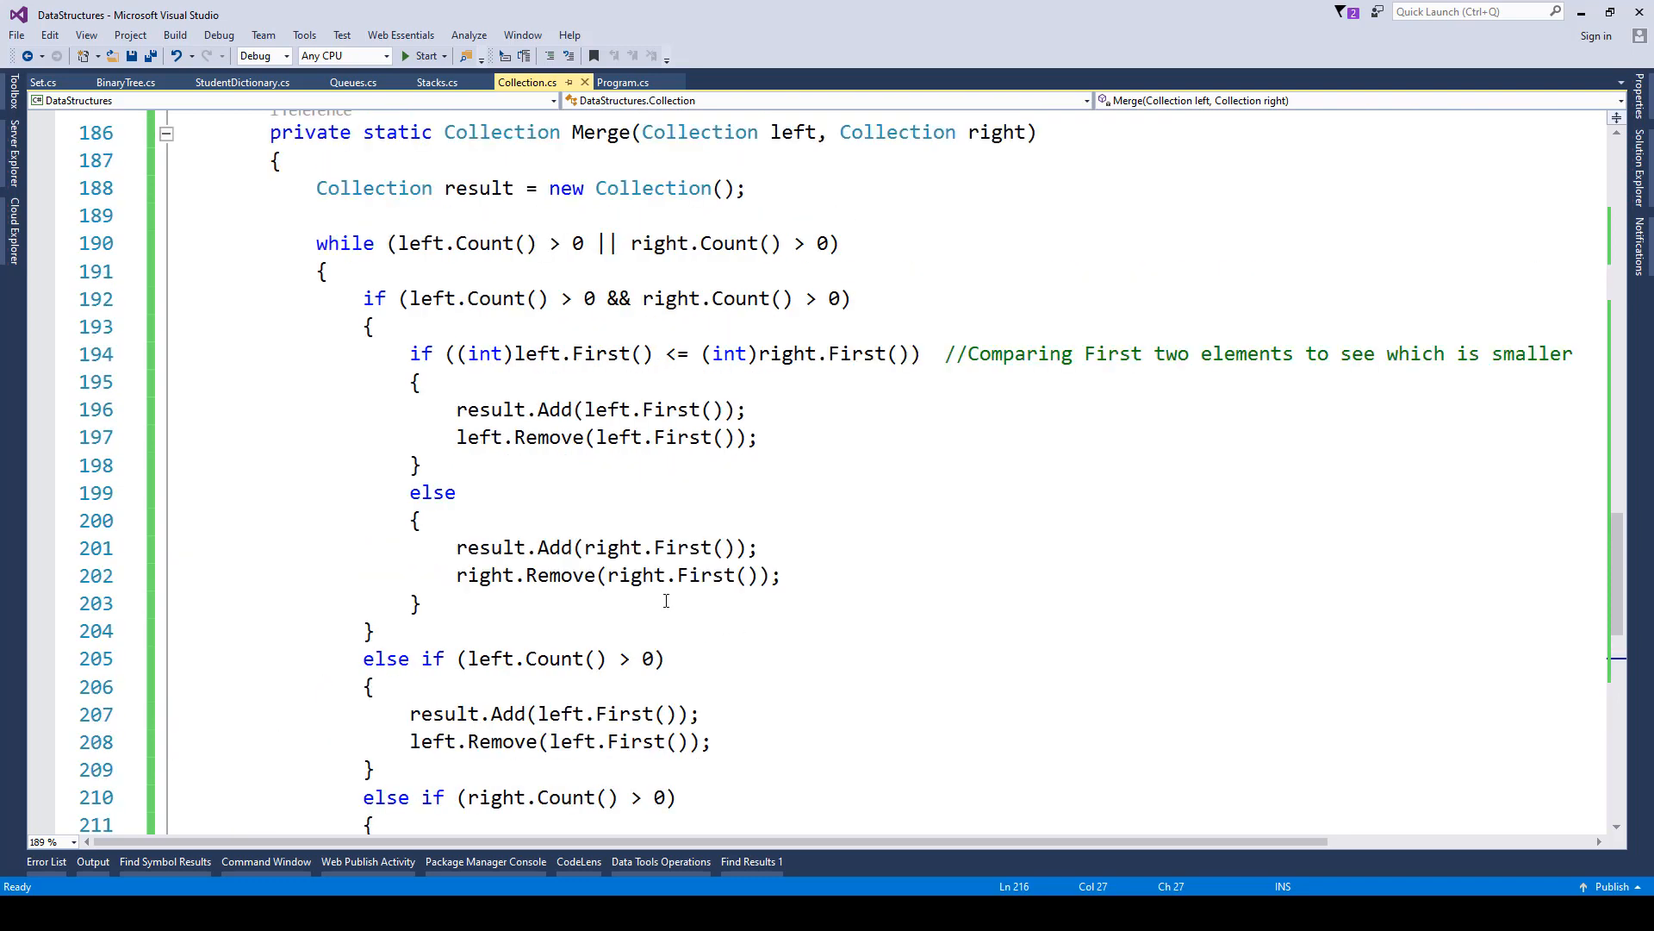
click(622, 81)
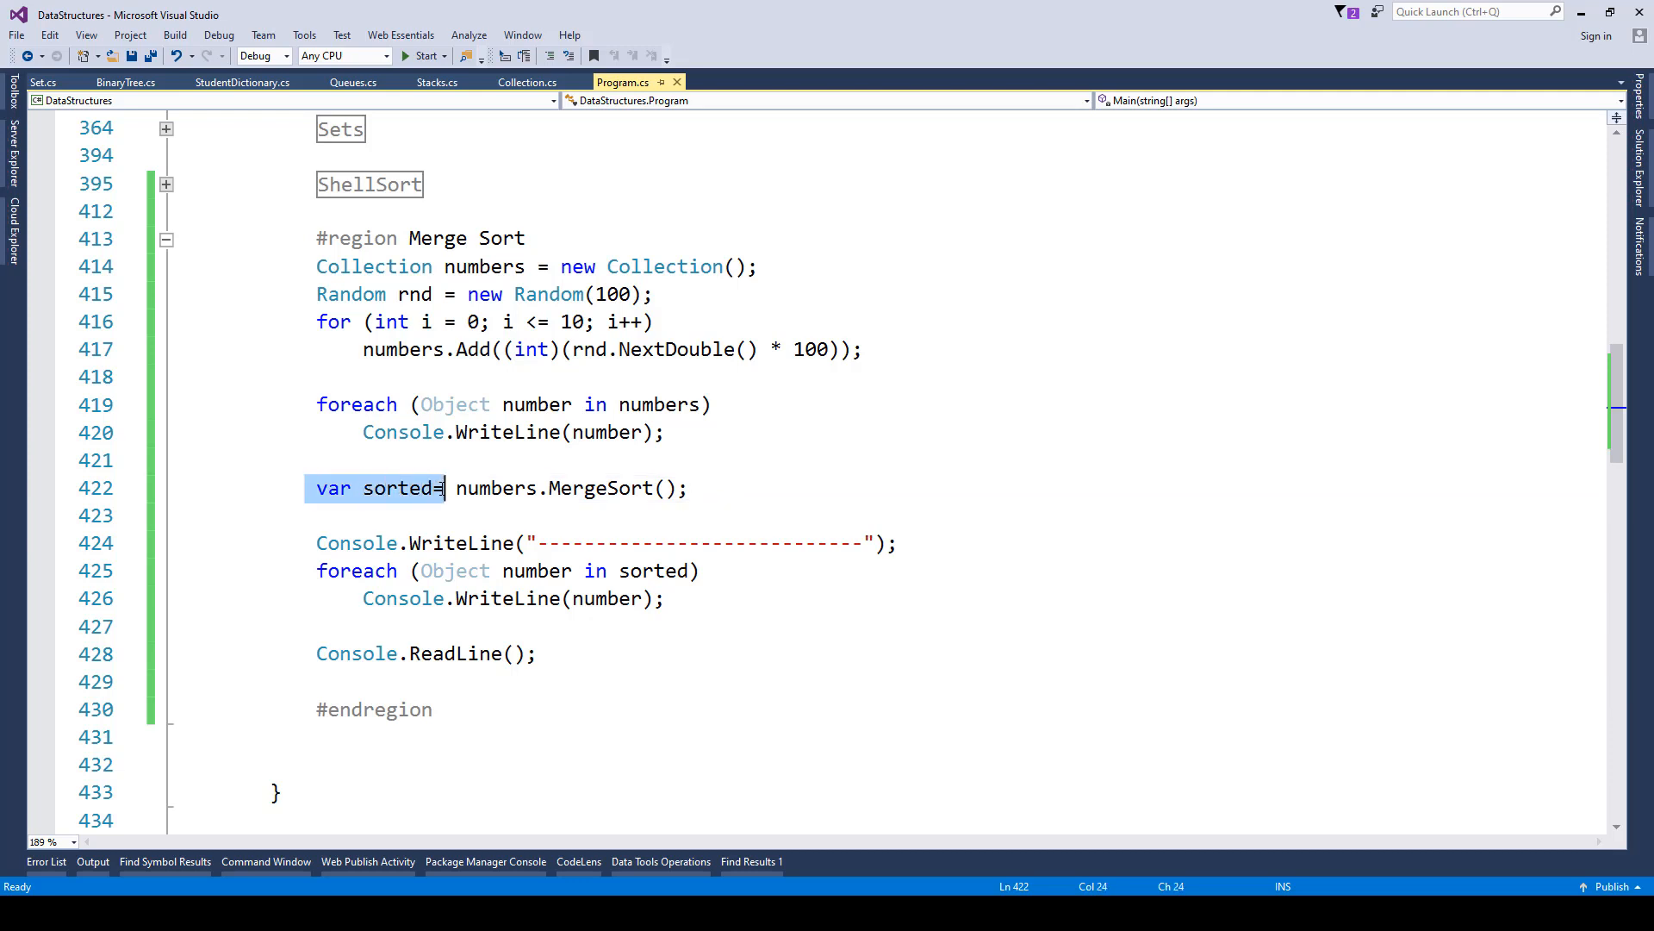
double_click(397, 488)
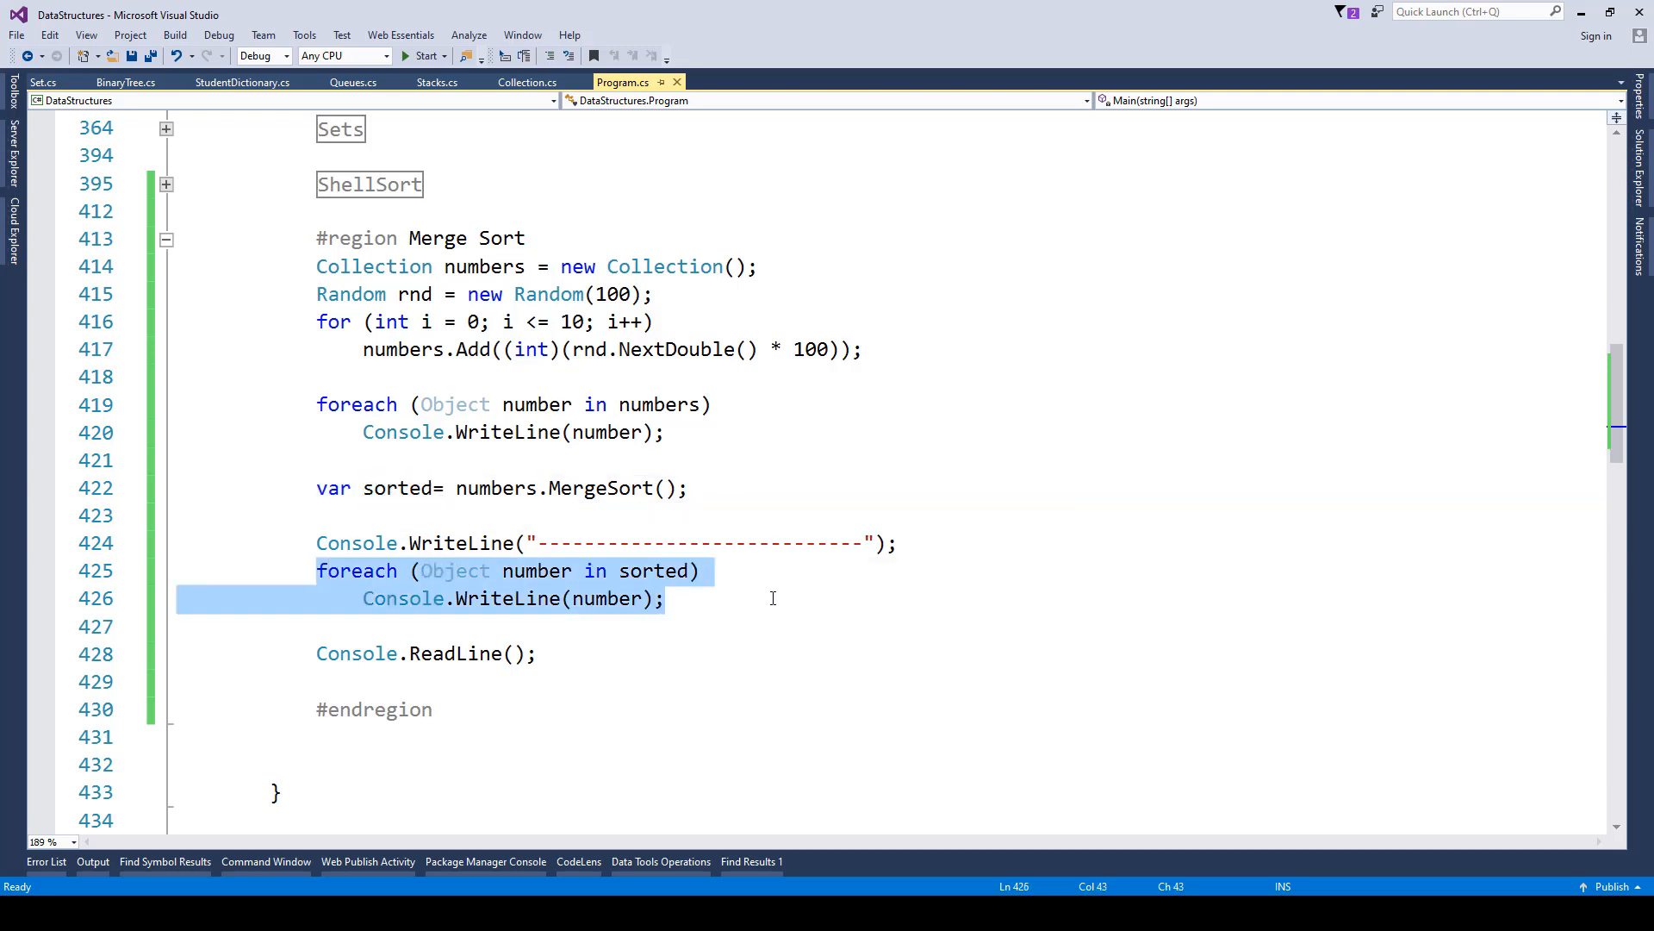
double_click(397, 488)
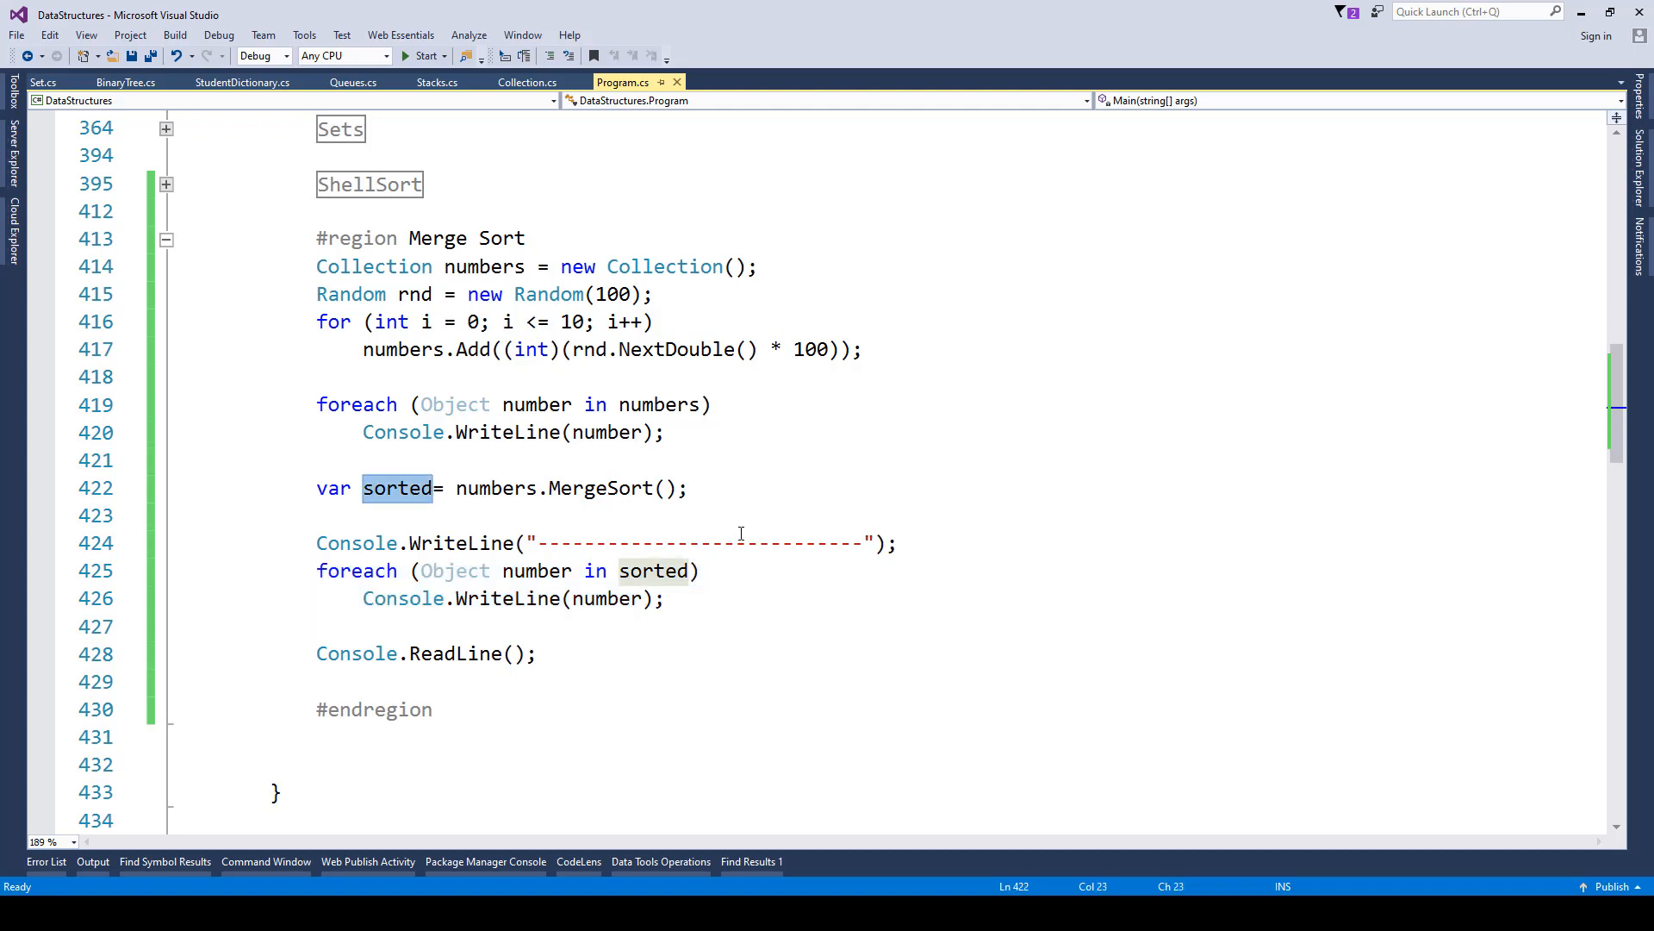
double_click(599, 488)
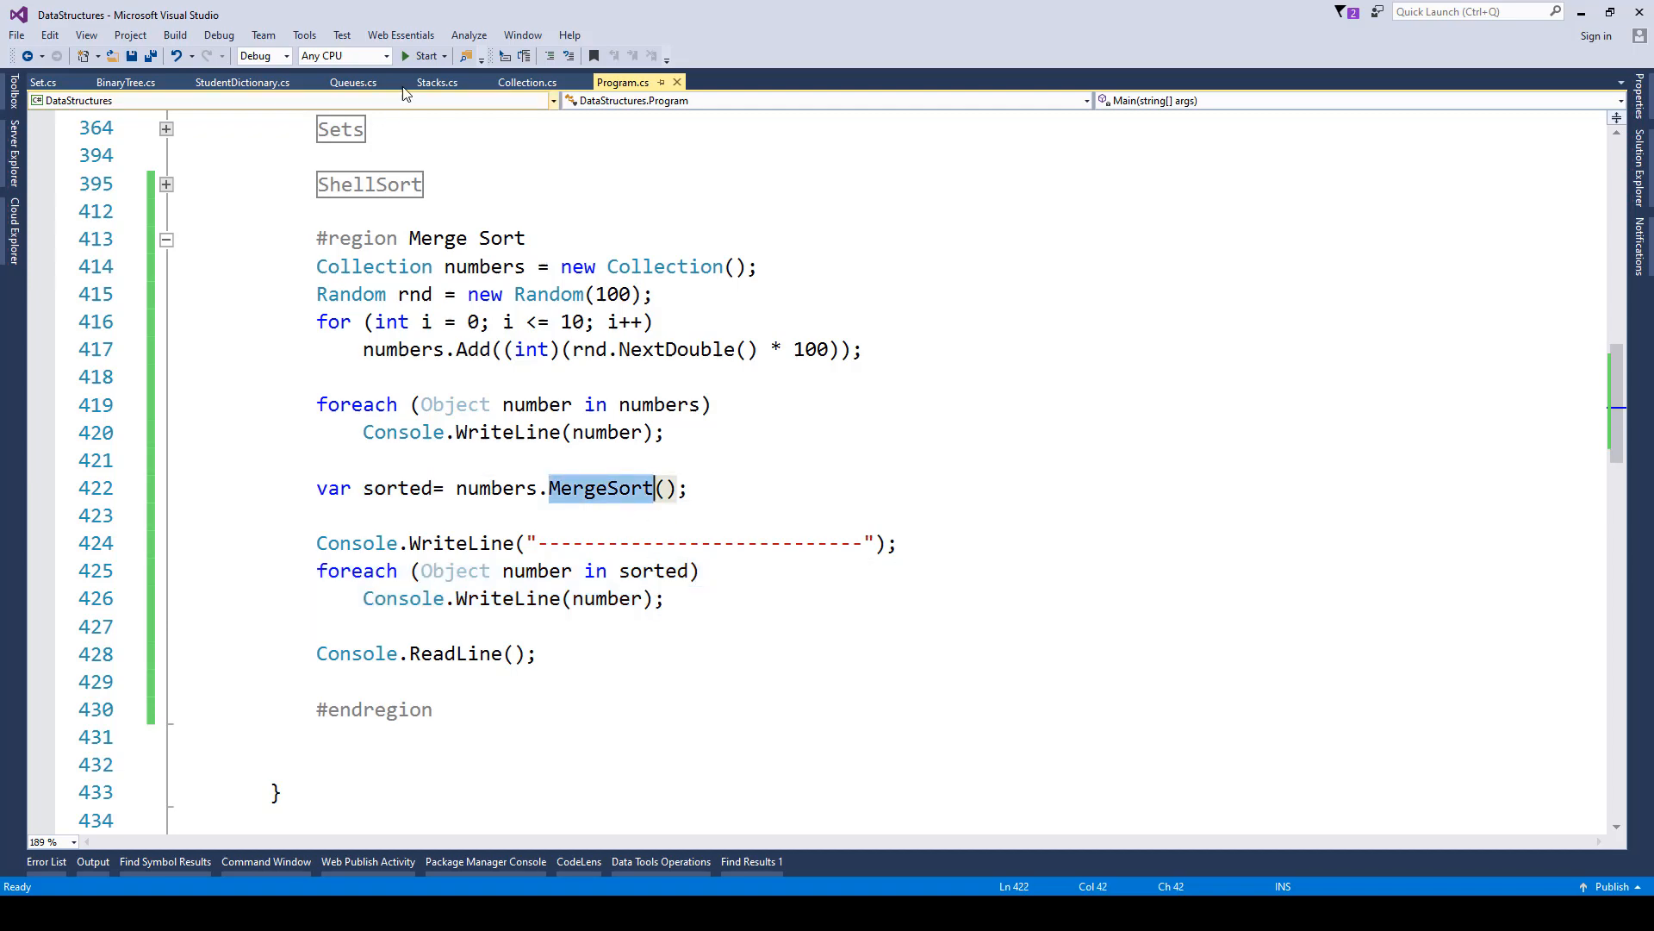
click(422, 56)
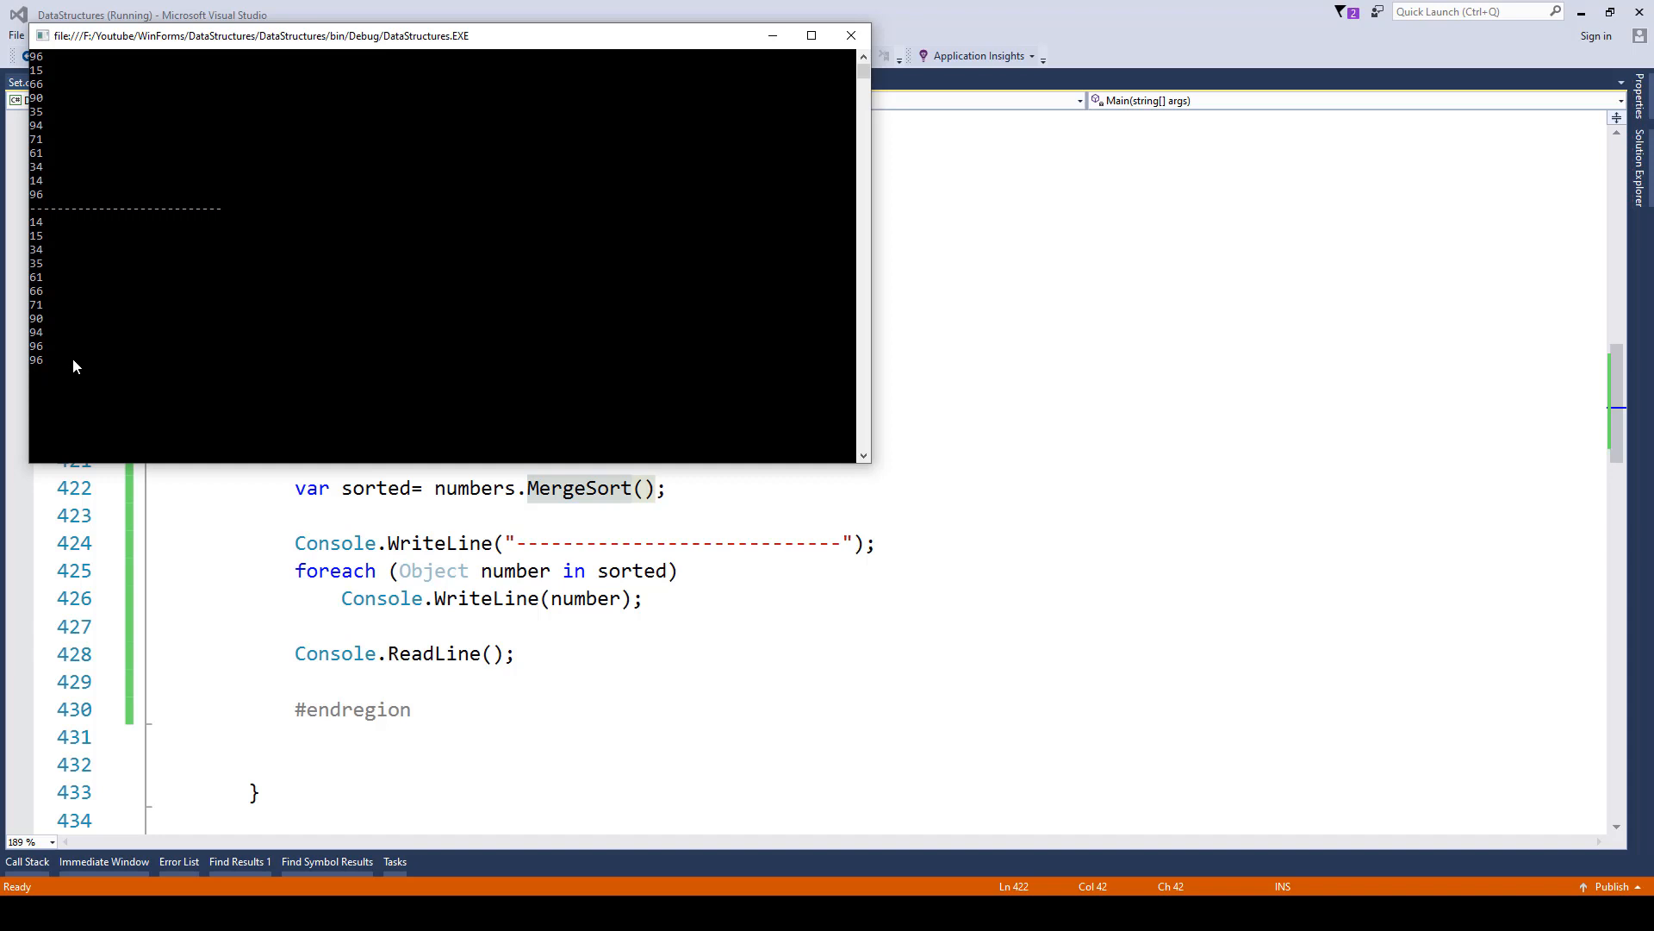
mouse_move(64, 167)
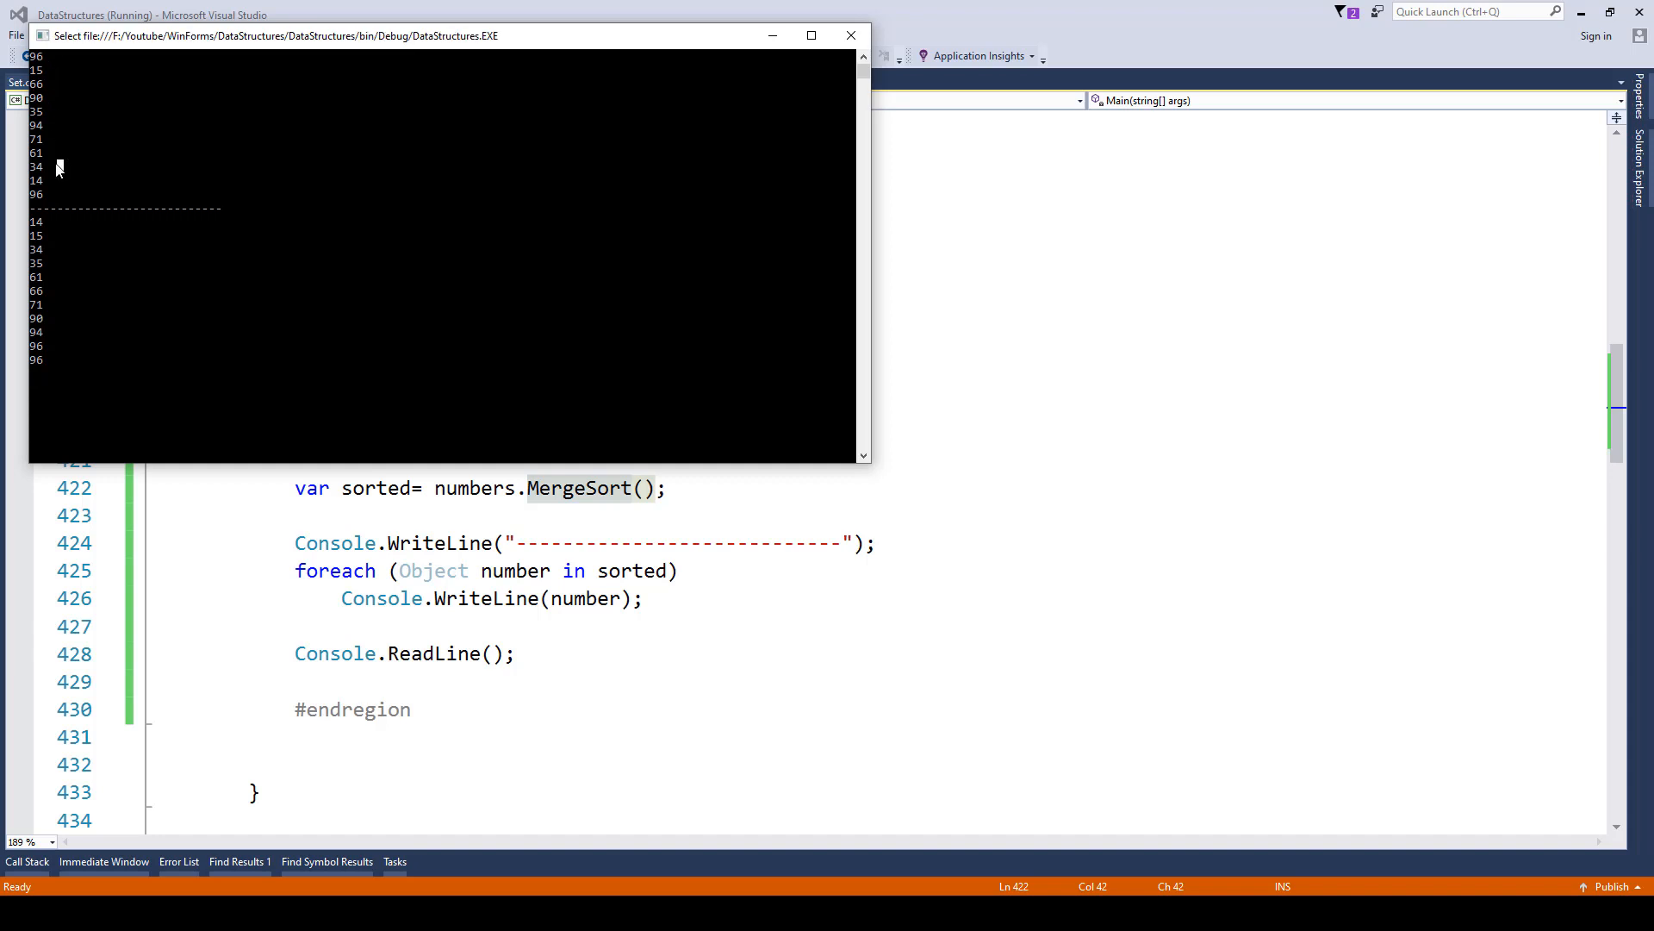
click(849, 34)
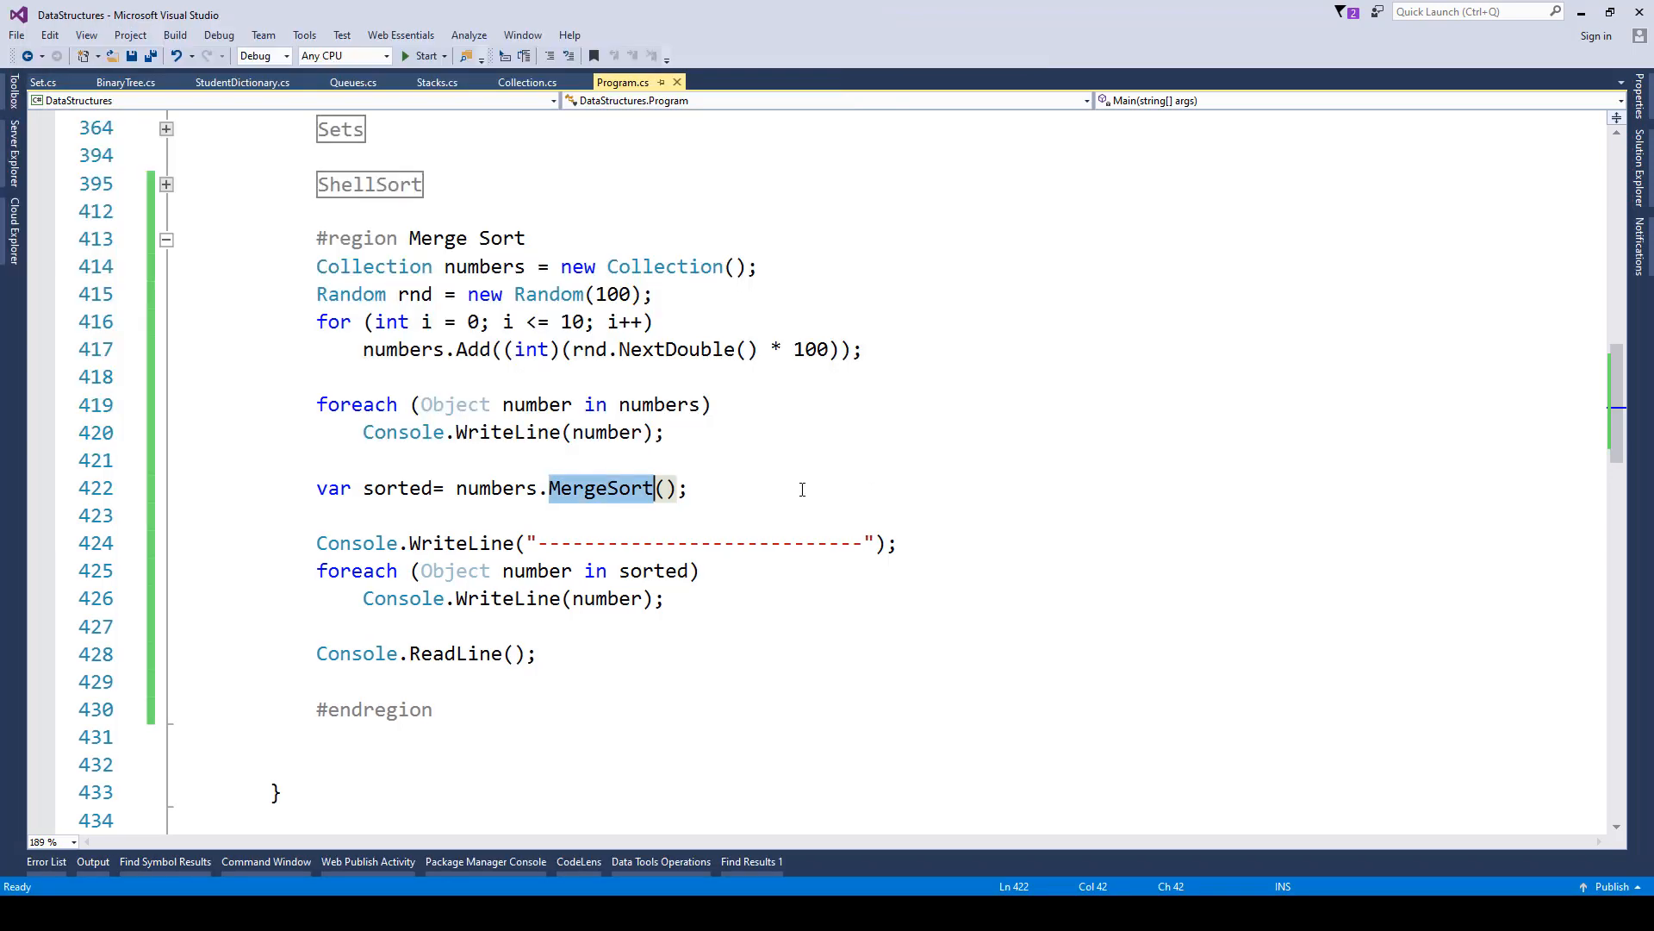